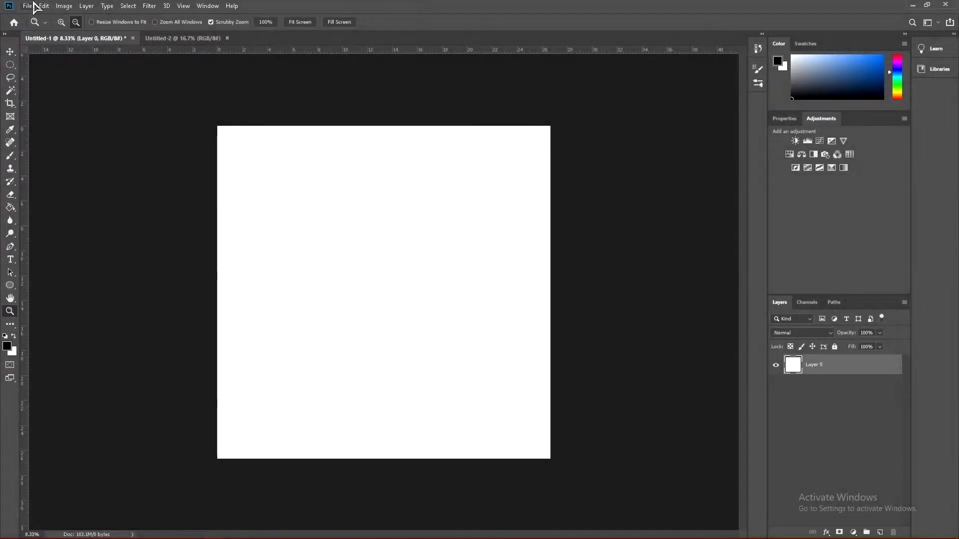
# Display the canvas size in Image Size as 8000 × 8000 pixels.
pyautogui.click(27, 5)
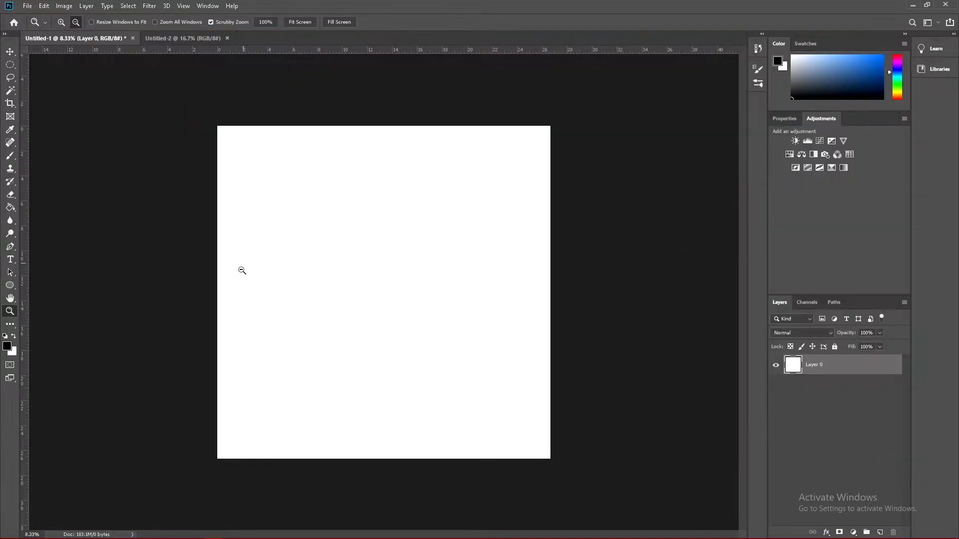
pyautogui.moveTo(295, 181)
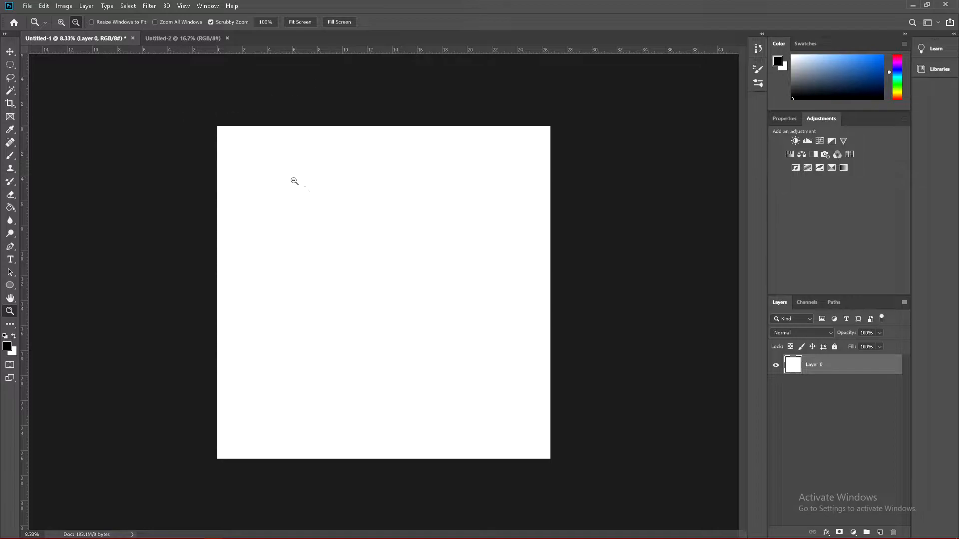
pyautogui.moveTo(157, 99)
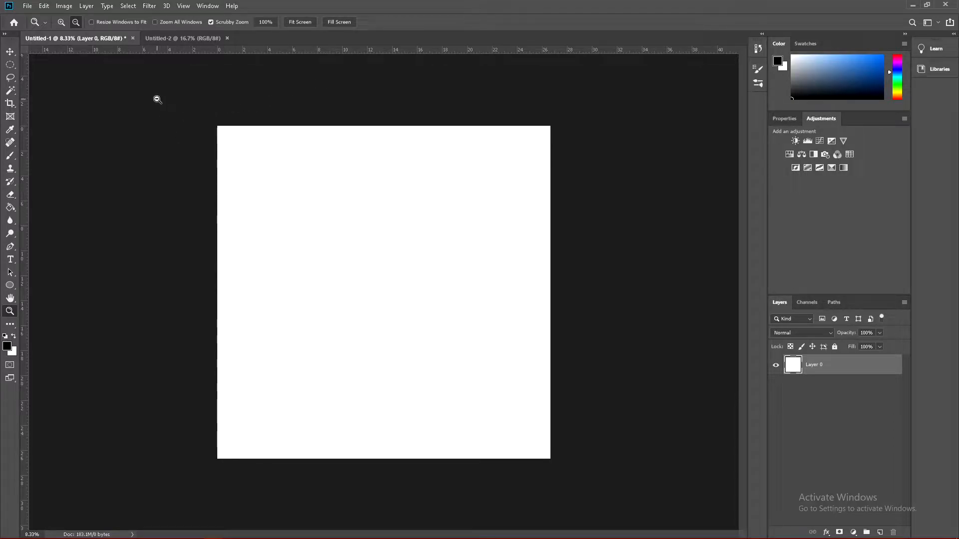
pyautogui.click(64, 6)
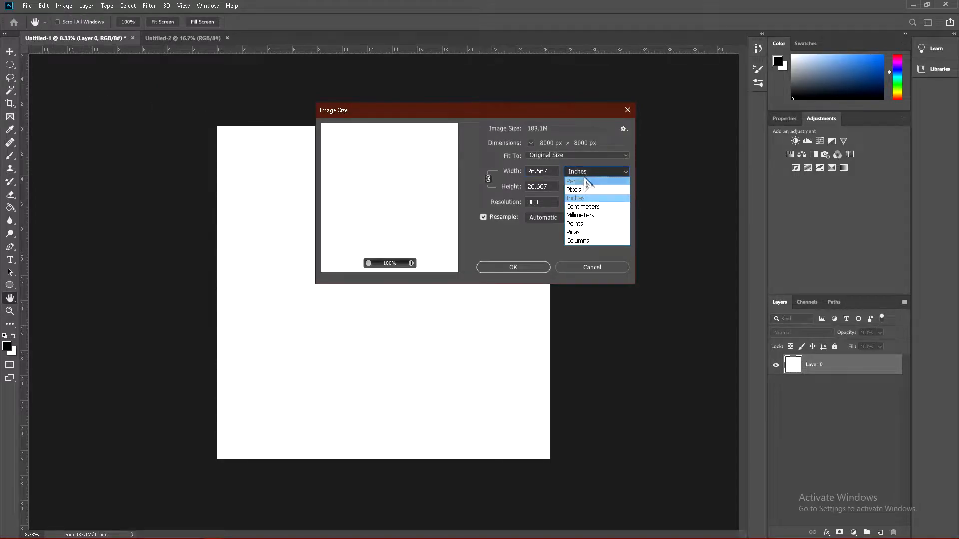
pyautogui.click(574, 190)
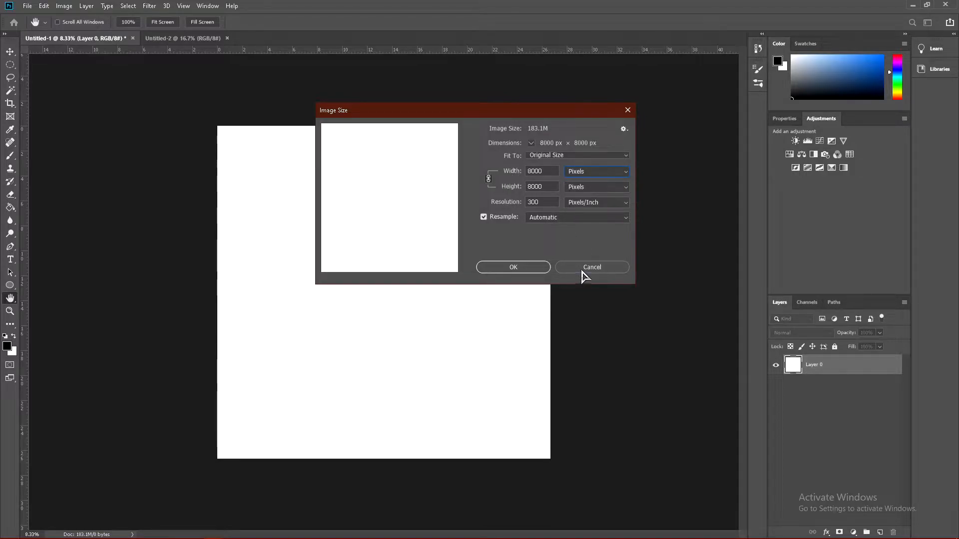
# Cancel the Image Size dialog, then hide and delete the white Layer 0.
pyautogui.click(591, 267)
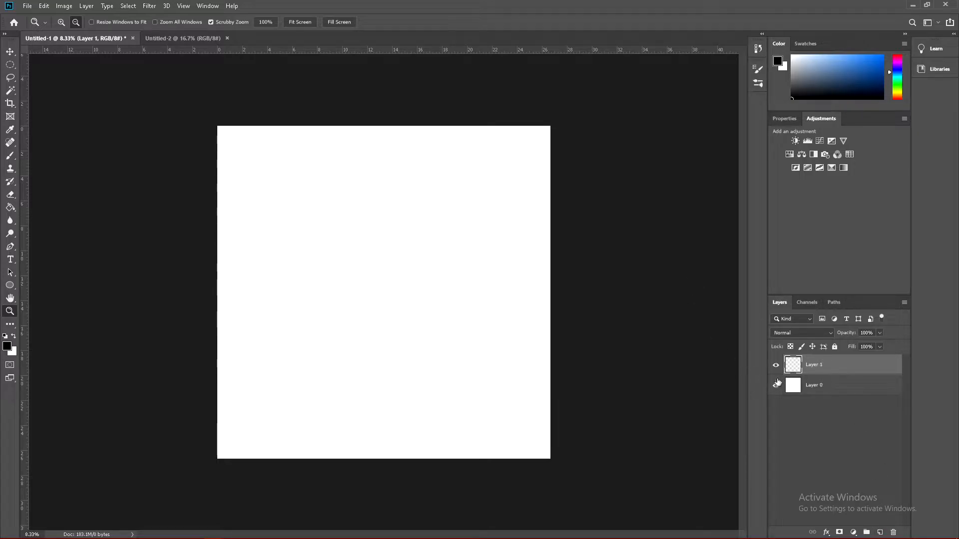
pyautogui.click(775, 385)
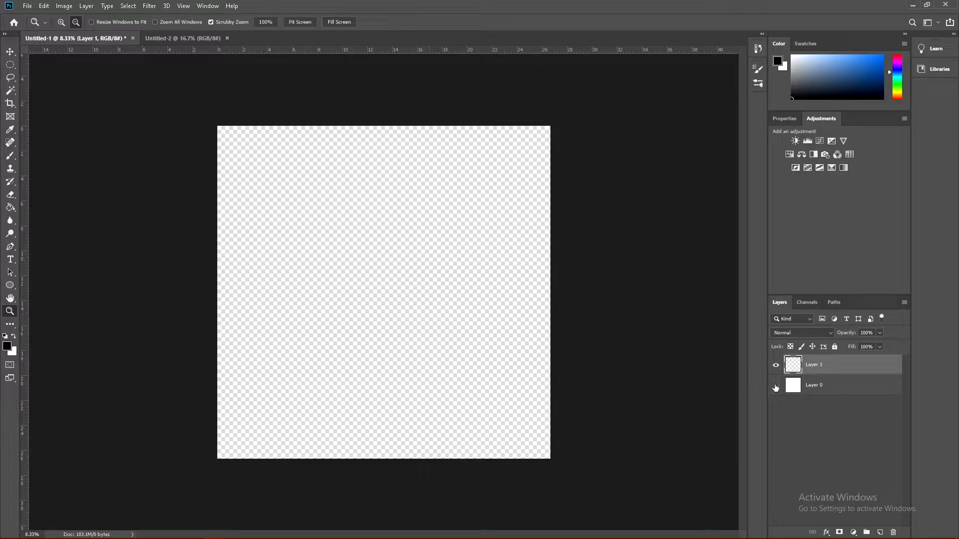
pyautogui.click(776, 387)
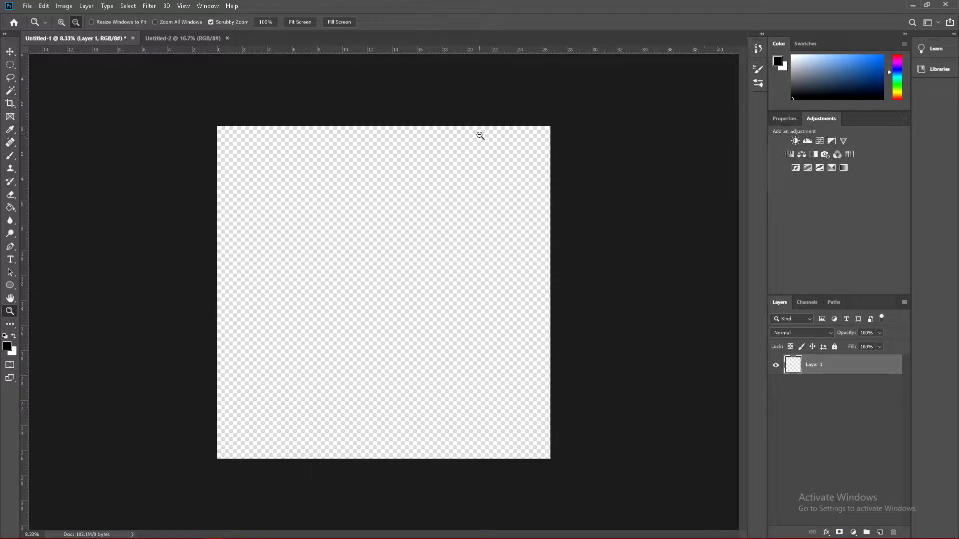
pyautogui.moveTo(150, 11)
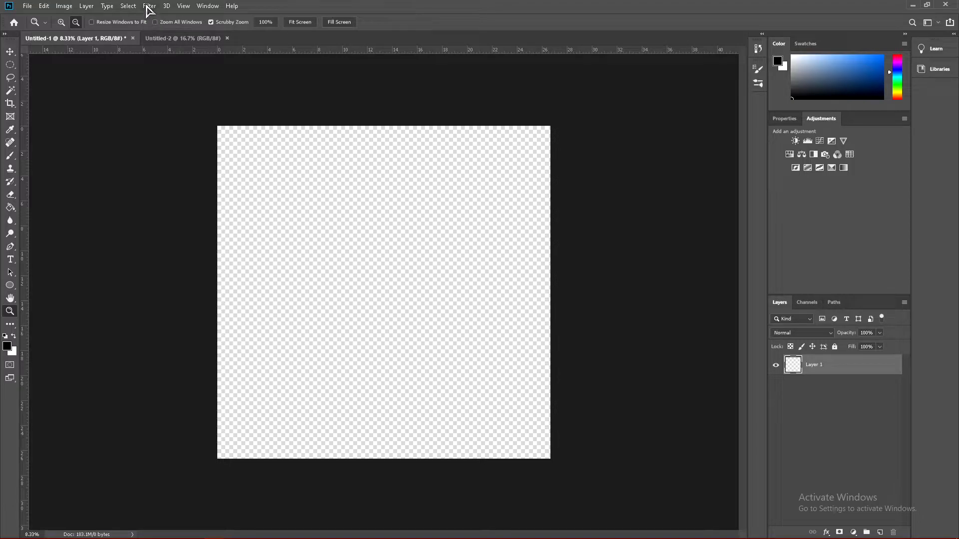
# Render an Oak Tree with the Tree filter at Light Direction 0.
pyautogui.click(149, 5)
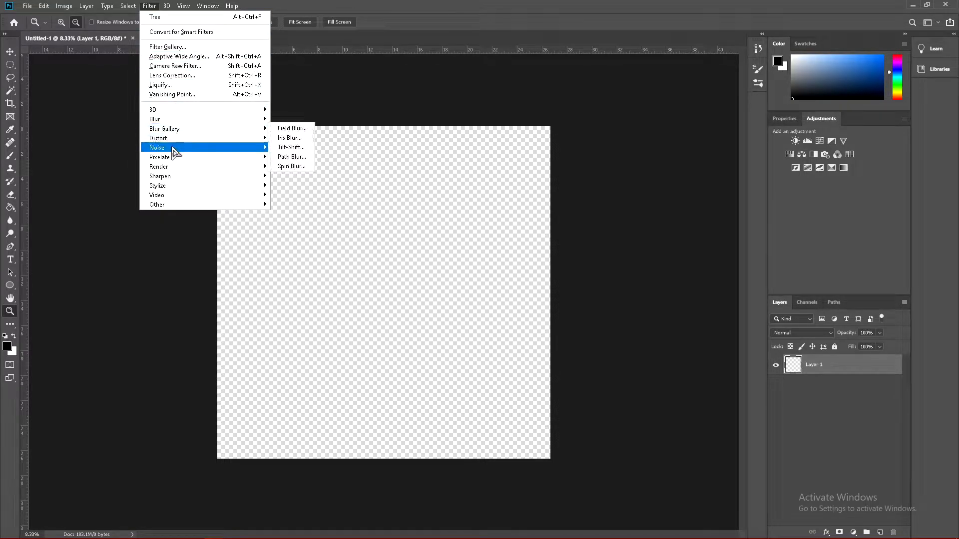
pyautogui.moveTo(158, 166)
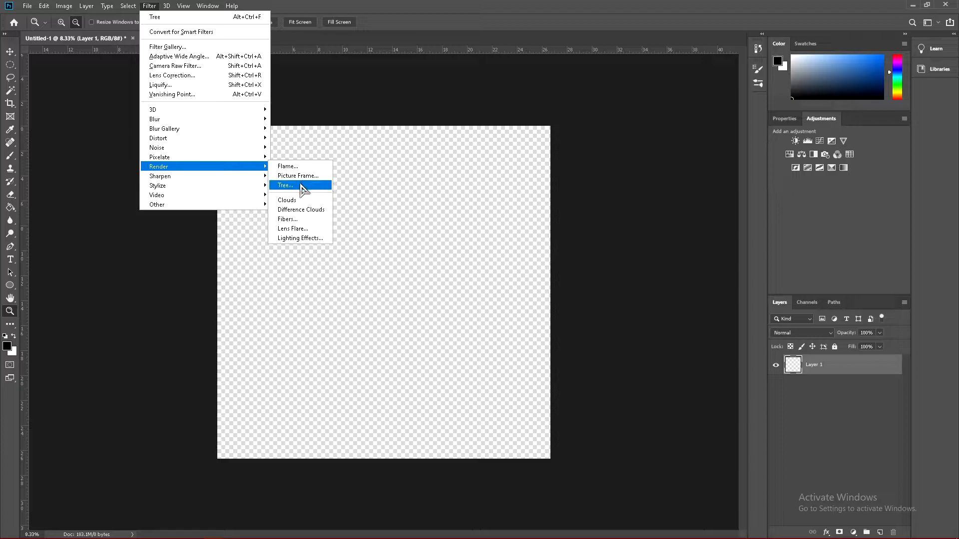
pyautogui.click(285, 185)
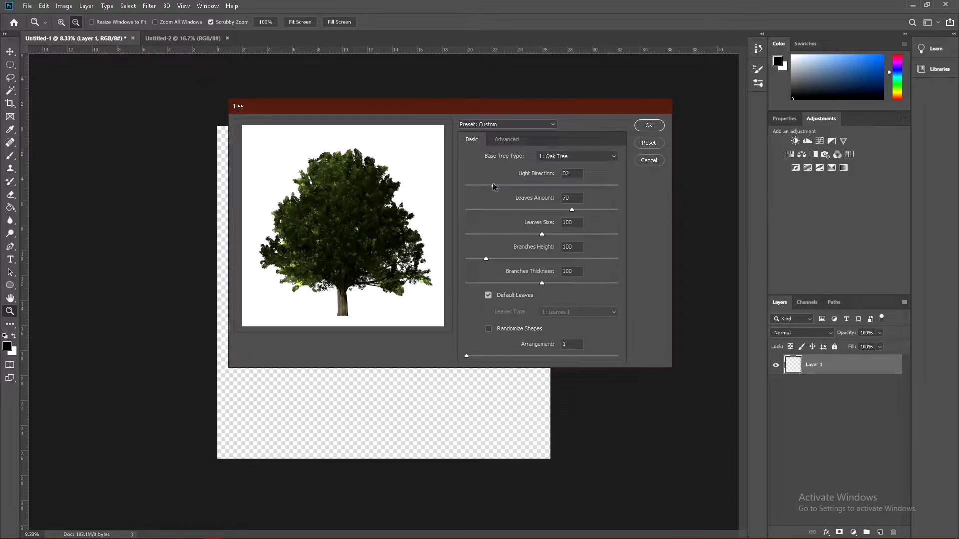
pyautogui.moveTo(494, 185); pyautogui.dragTo(503, 185)
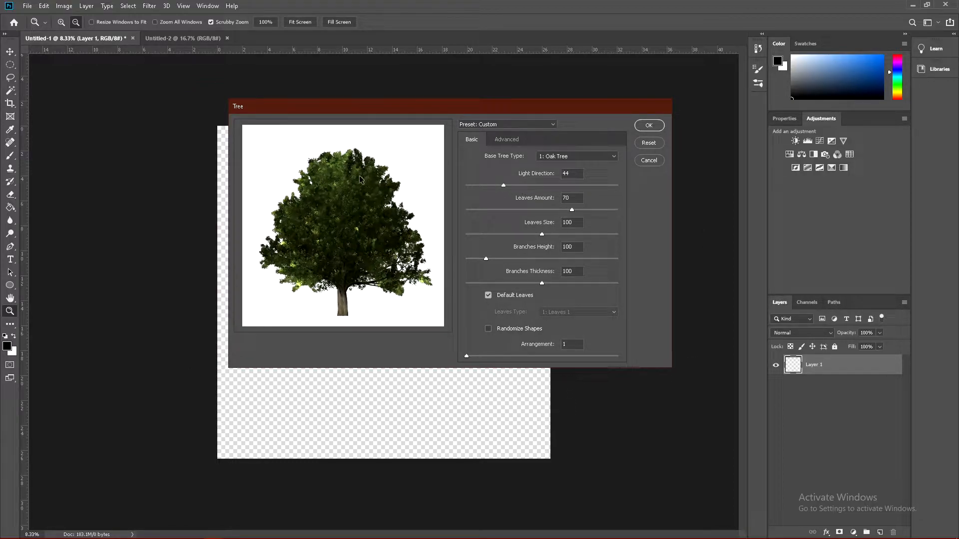
pyautogui.moveTo(503, 184); pyautogui.dragTo(465, 185)
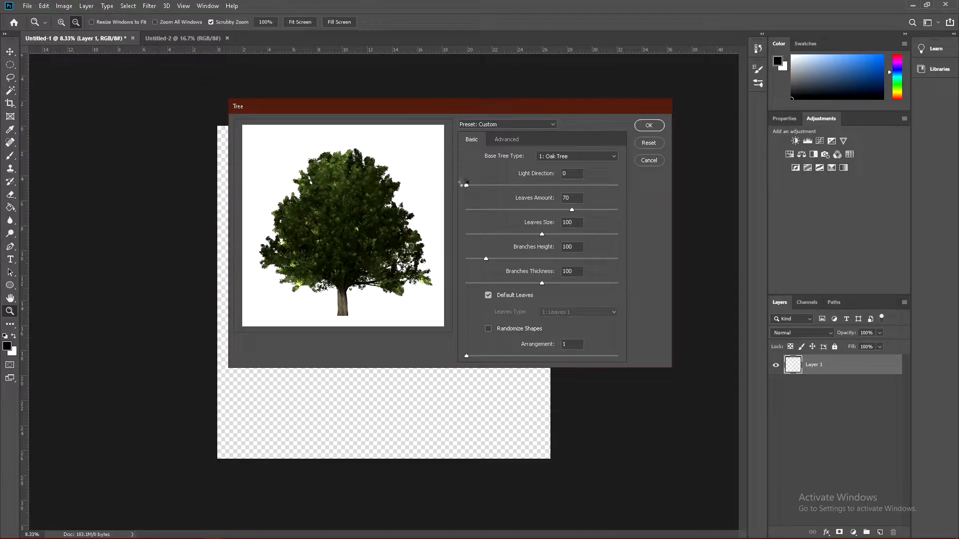
pyautogui.click(648, 126)
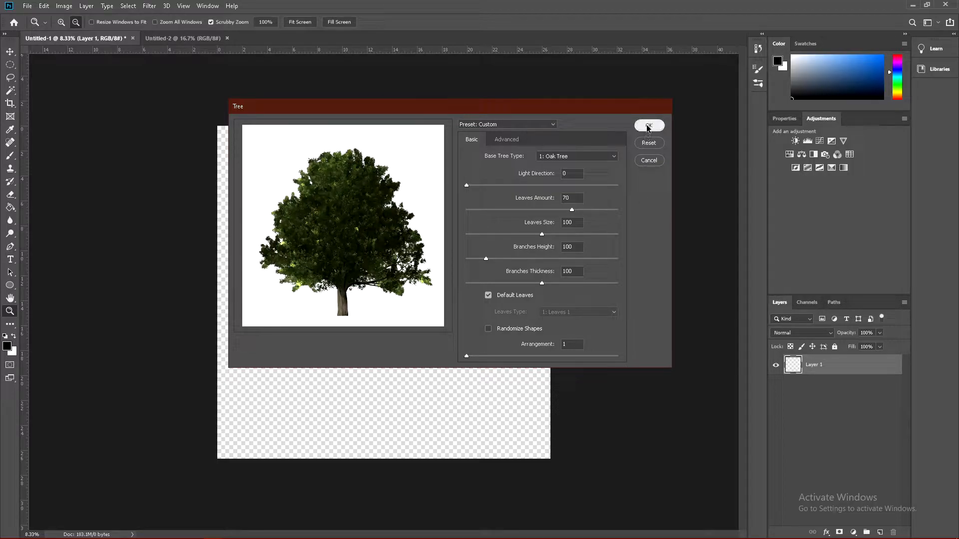
pyautogui.click(648, 126)
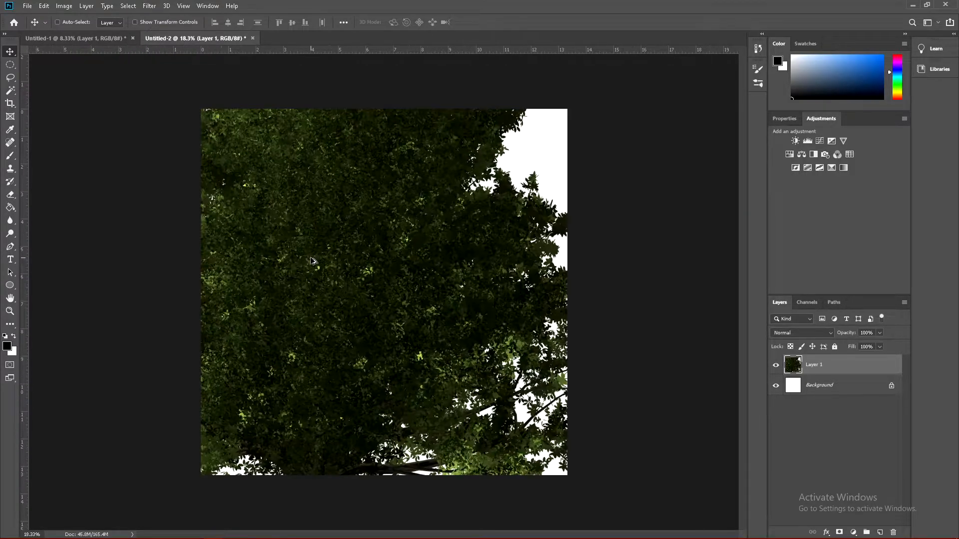
# Duplicate the foliage layer and move a copy with Free Transform over the canvas gap.
pyautogui.scroll(-3)
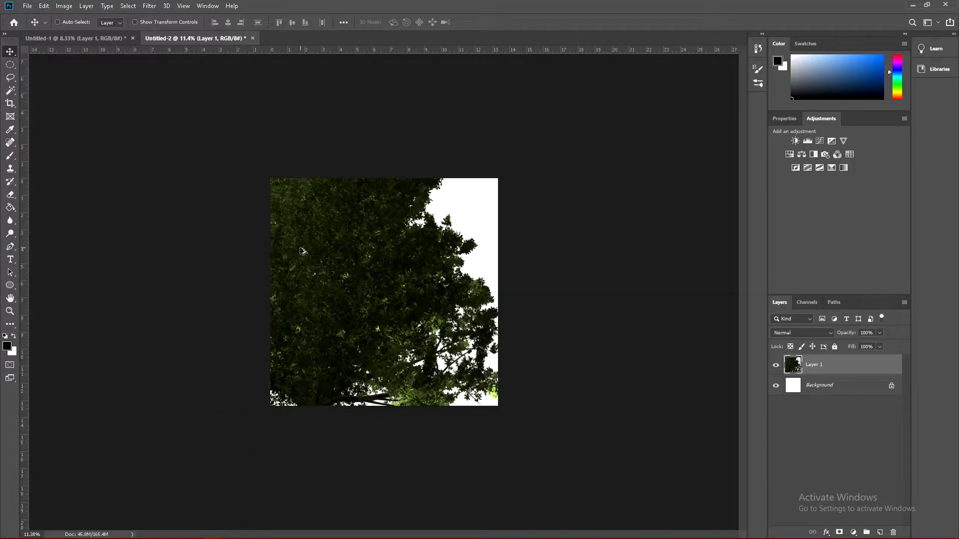
pyautogui.click(820, 385)
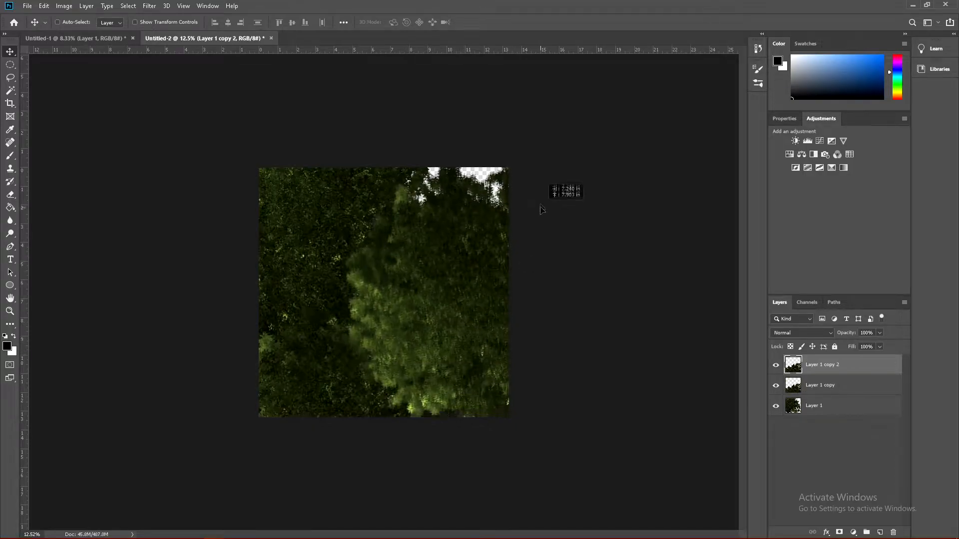
pyautogui.press('ctrl+t')
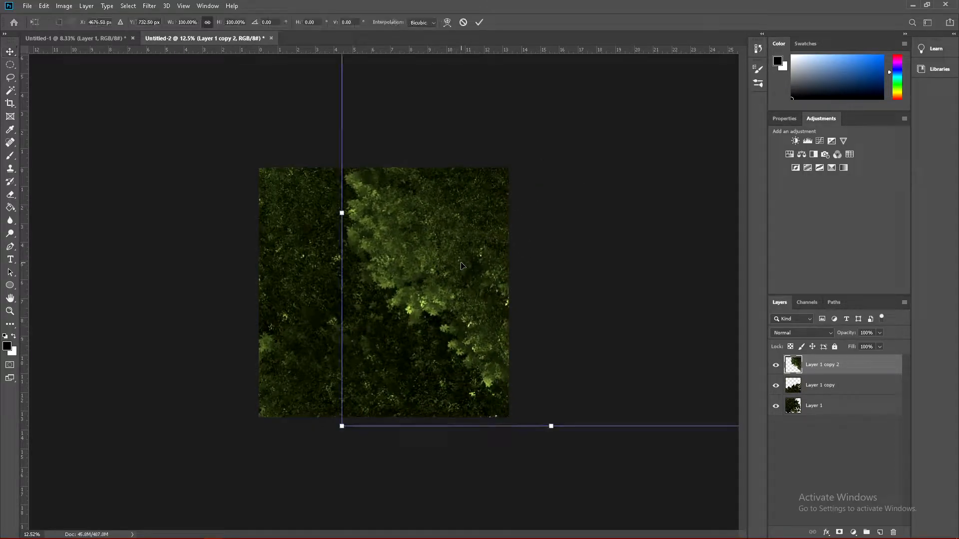
pyautogui.moveTo(550, 426); pyautogui.dragTo(624, 424)
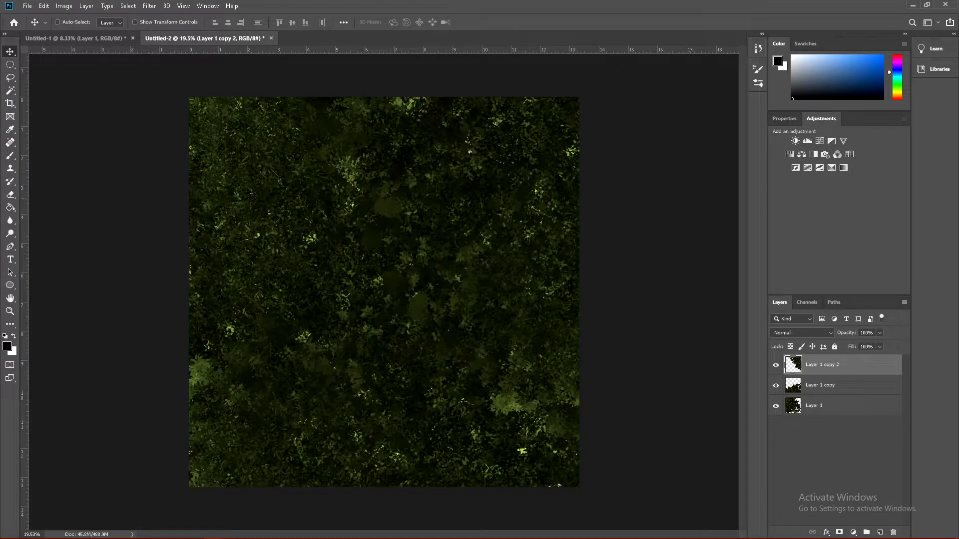
pyautogui.scroll(-3)
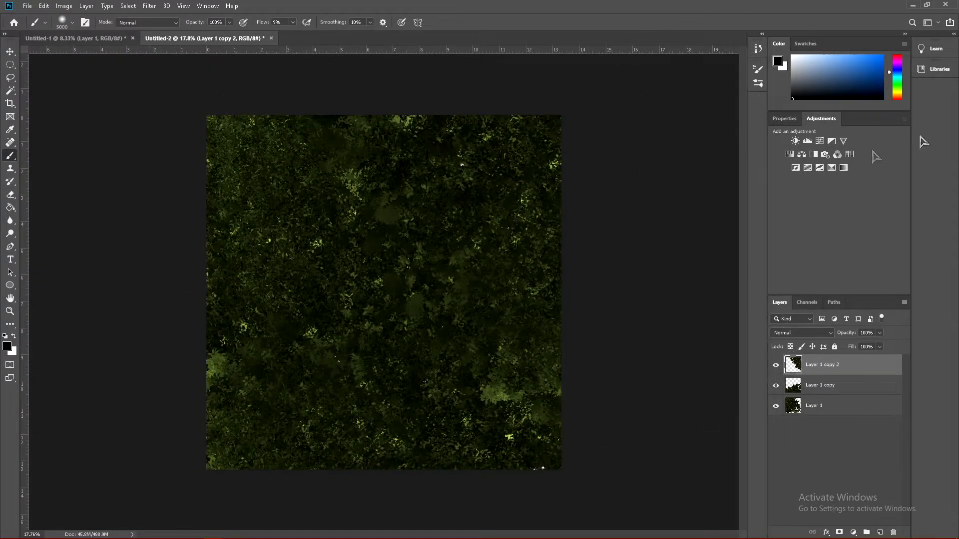
pyautogui.moveTo(821, 141)
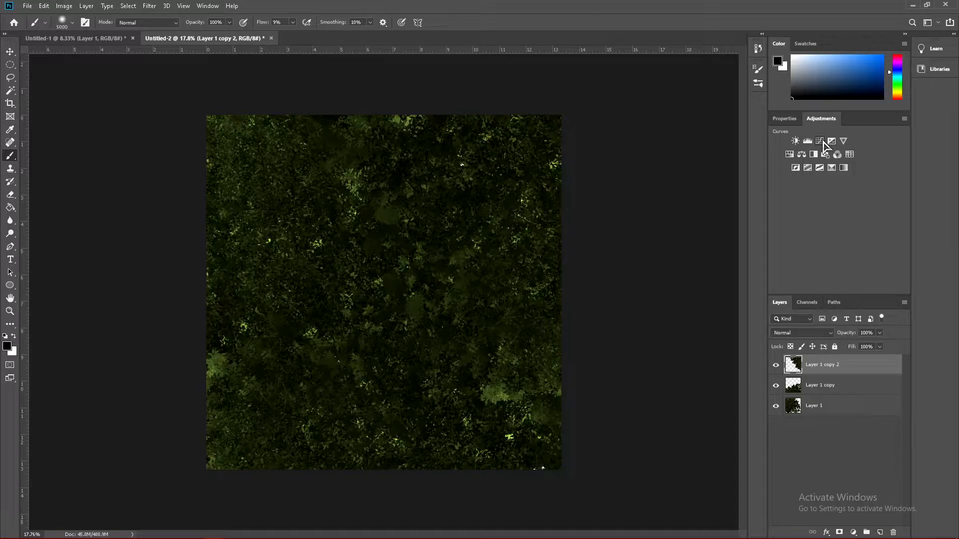
# Add a Curves adjustment with the shadow point pulled down, then add a Levels adjustment.
pyautogui.click(820, 141)
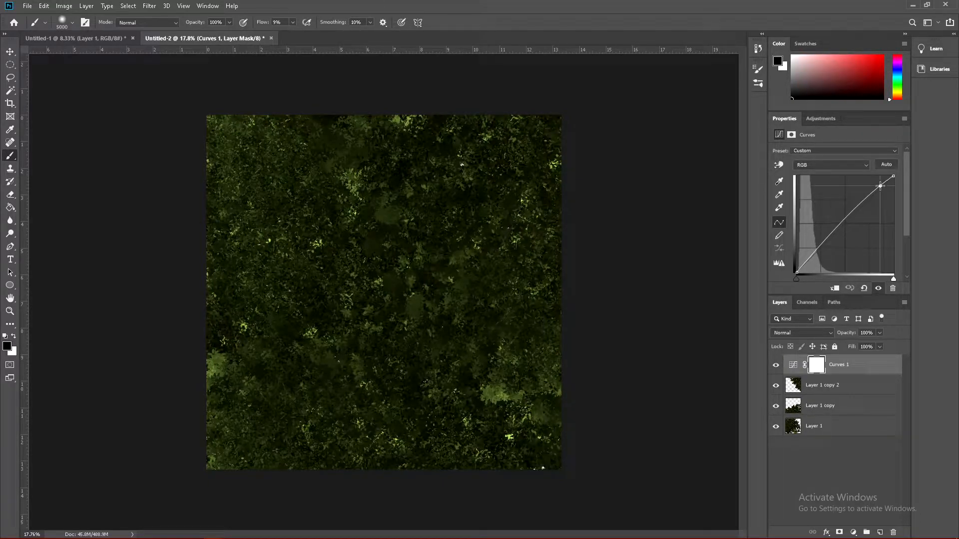
pyautogui.moveTo(881, 186); pyautogui.dragTo(817, 254)
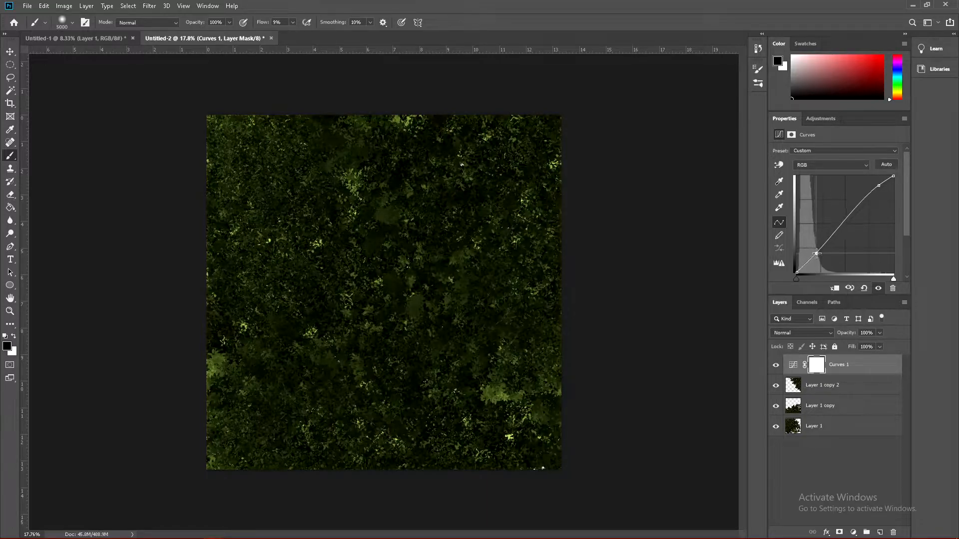
pyautogui.moveTo(816, 253); pyautogui.dragTo(818, 255)
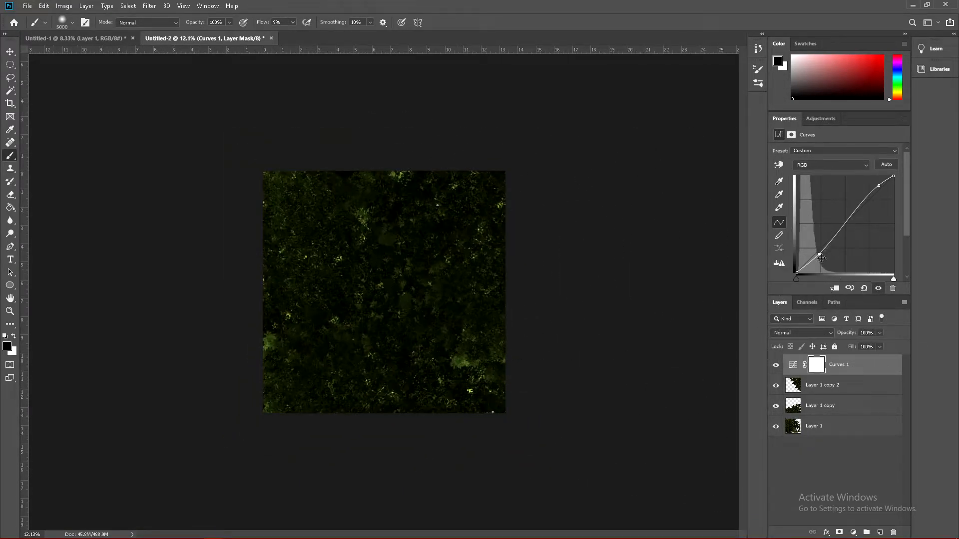
pyautogui.click(820, 118)
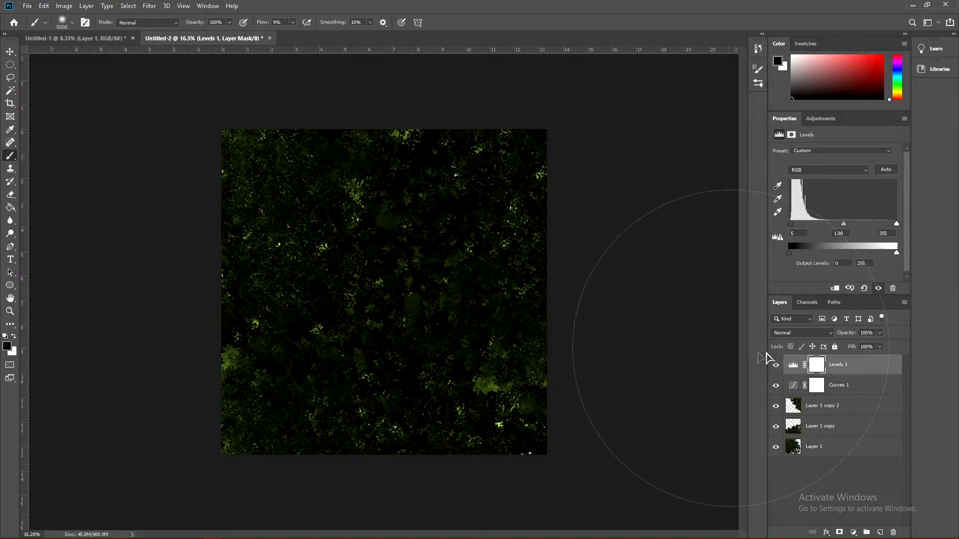
# Merge the foliage layers, apply High Pass at radius 5, and blend it in Overlay.
pyautogui.click(819, 446)
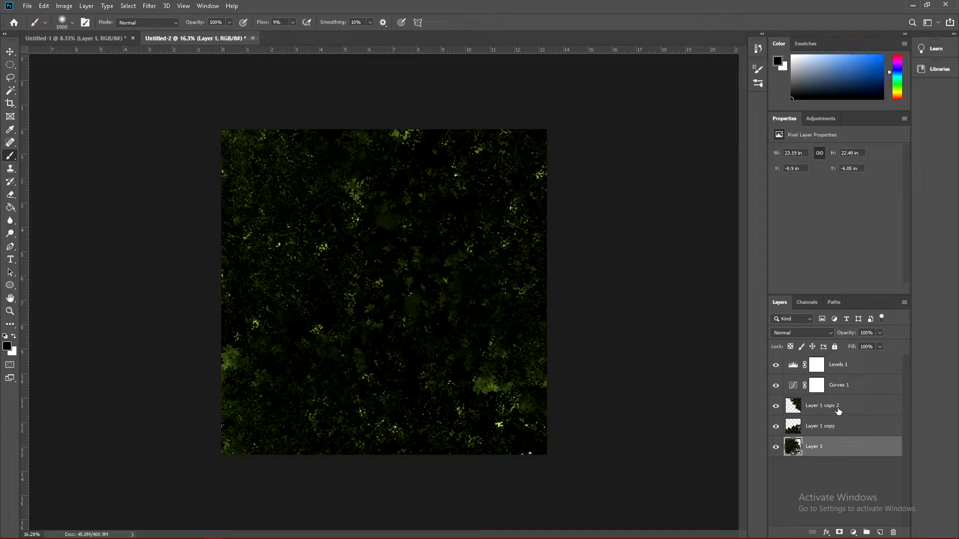
pyautogui.rightClick(819, 446)
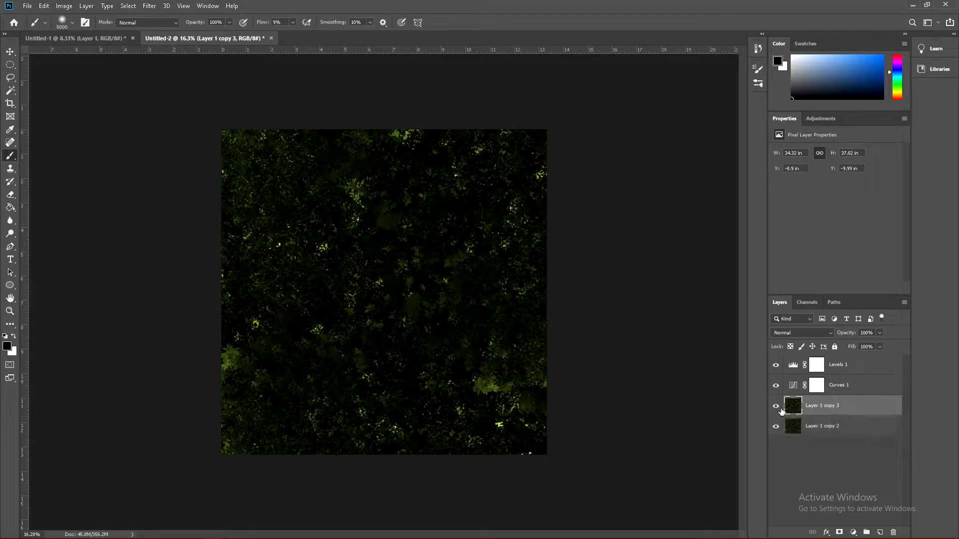
pyautogui.click(149, 6)
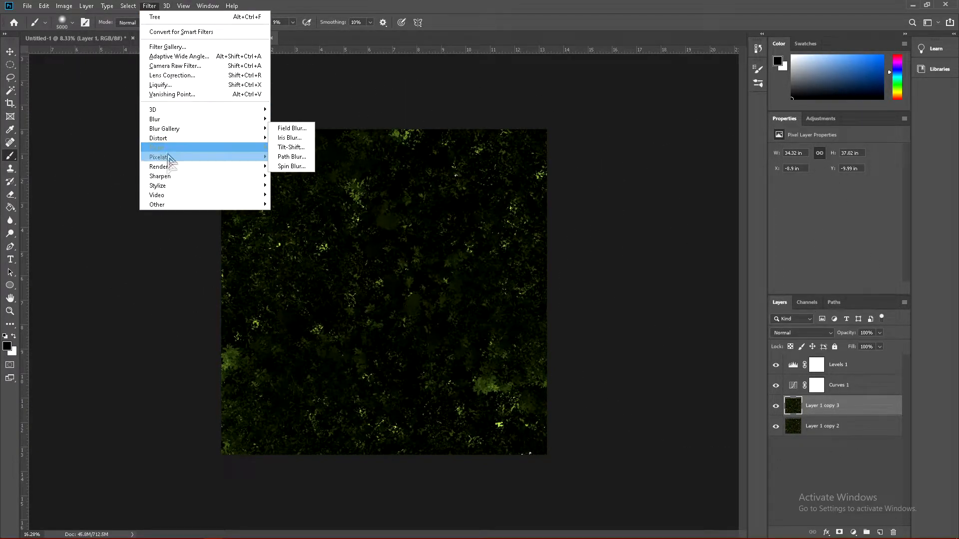
pyautogui.moveTo(156, 204)
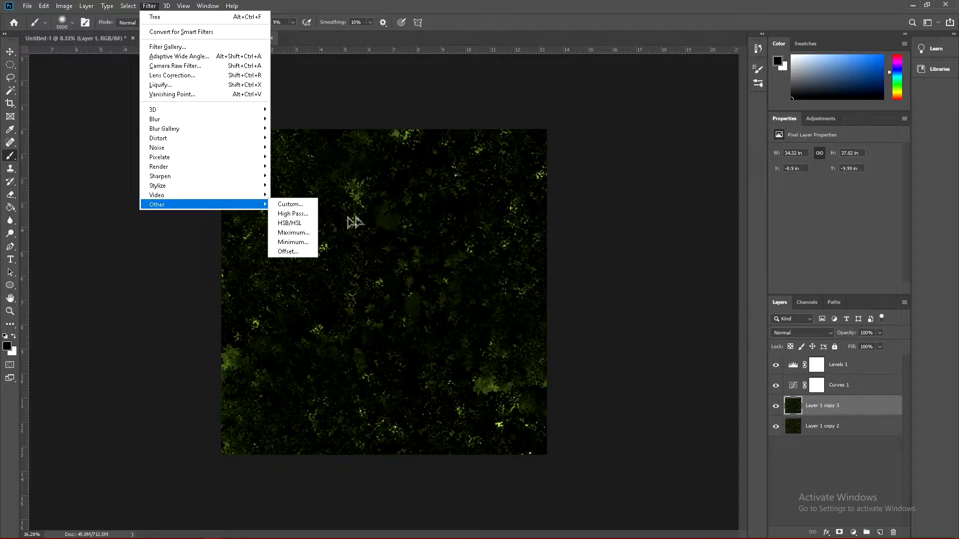
pyautogui.click(293, 213)
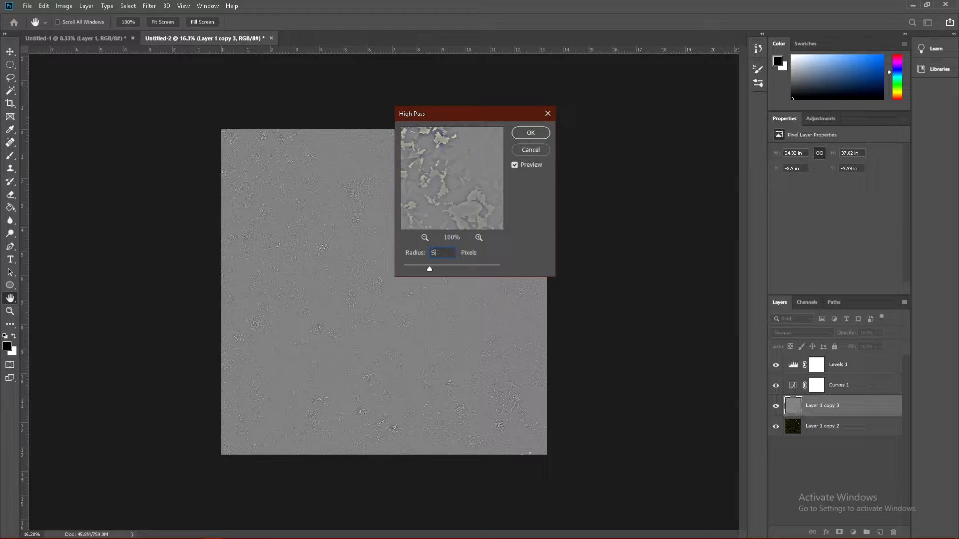
pyautogui.click(530, 133)
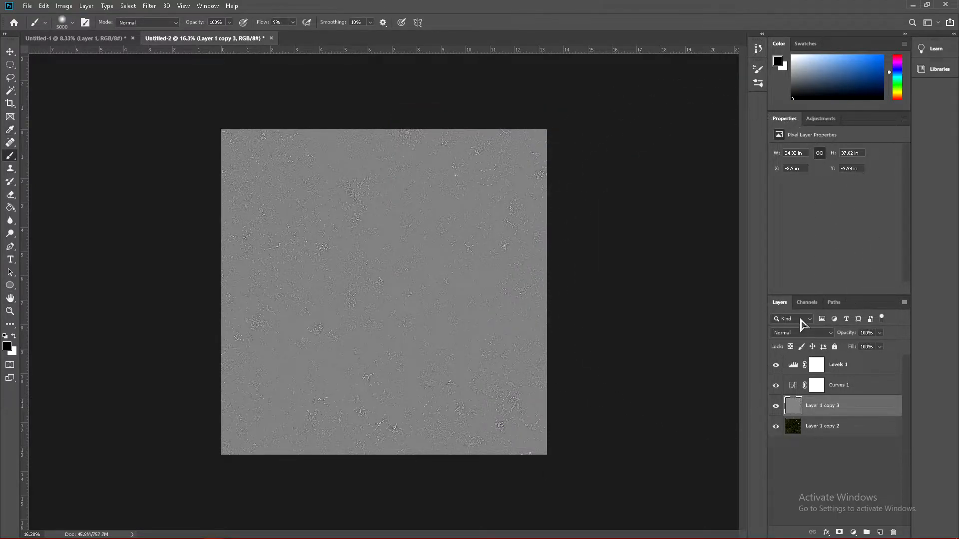
pyautogui.click(798, 333)
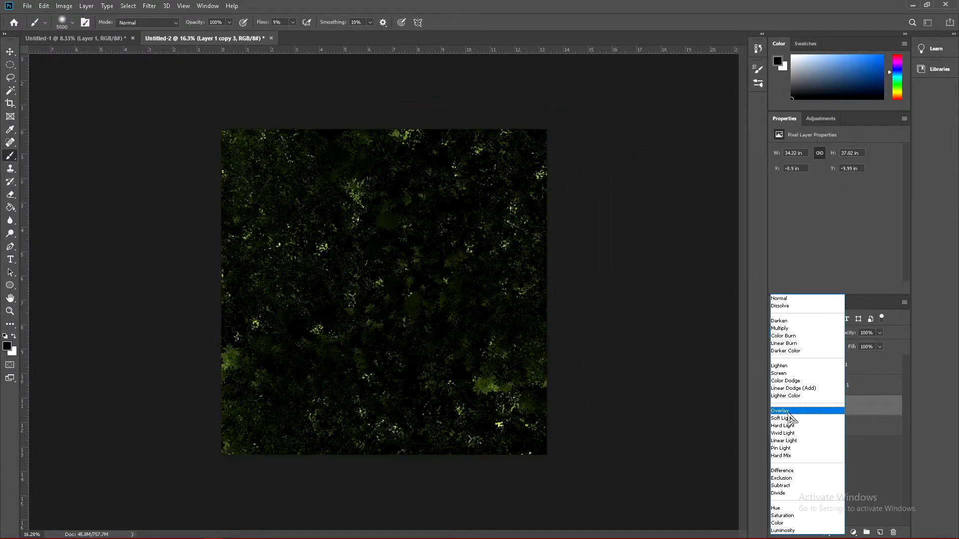
pyautogui.click(780, 410)
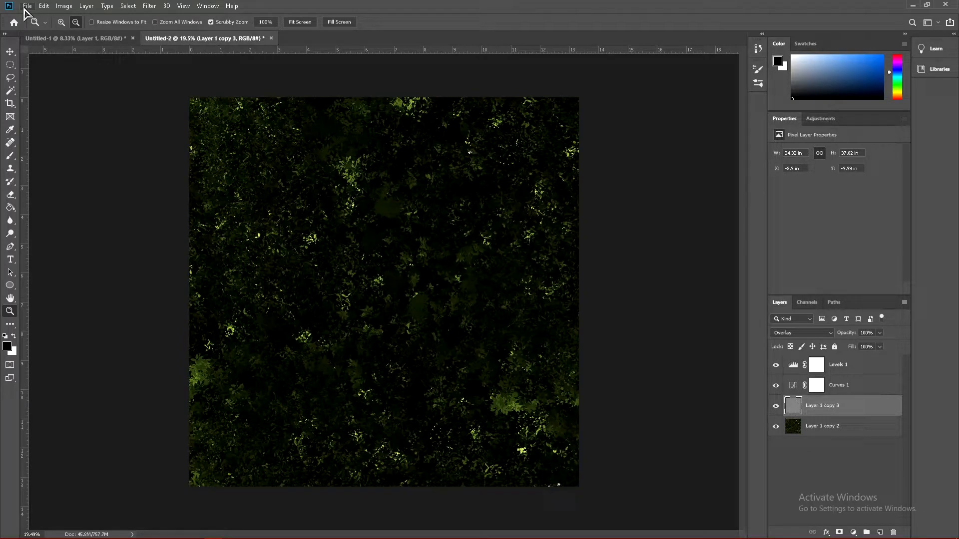
# Start File > Export > Save for Web (Legacy) for the moss texture.
pyautogui.click(27, 5)
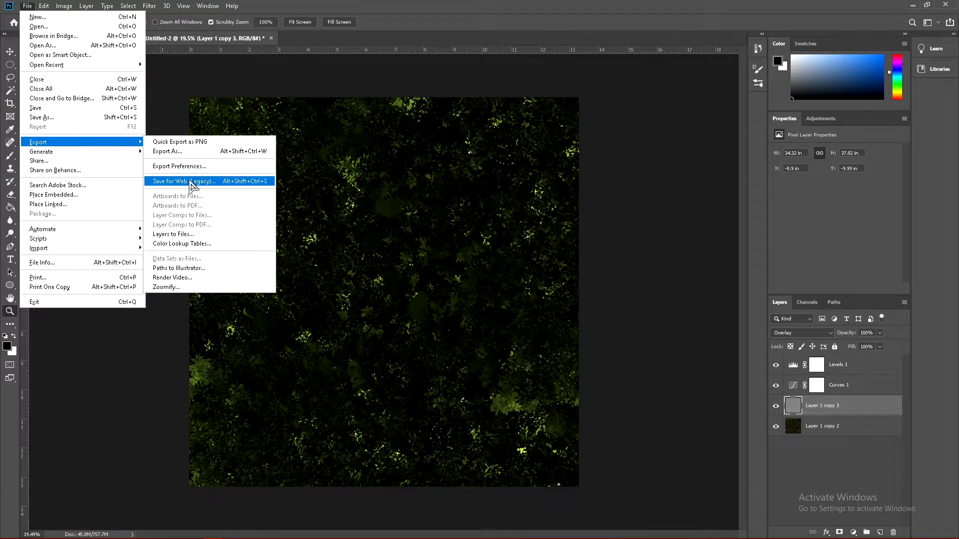
pyautogui.click(181, 181)
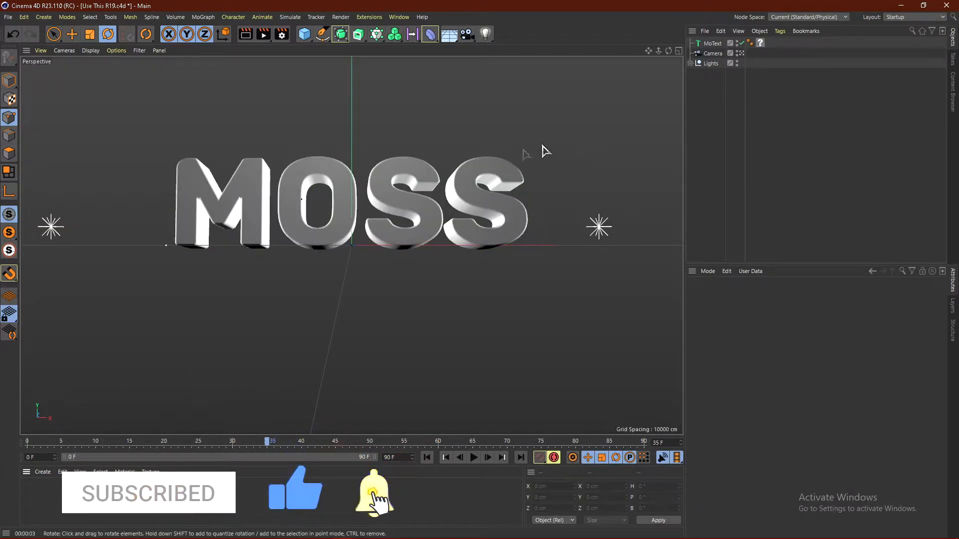
# Select the MOSS text object and bring up the primitives menu to add a Landscape.
pyautogui.click(712, 43)
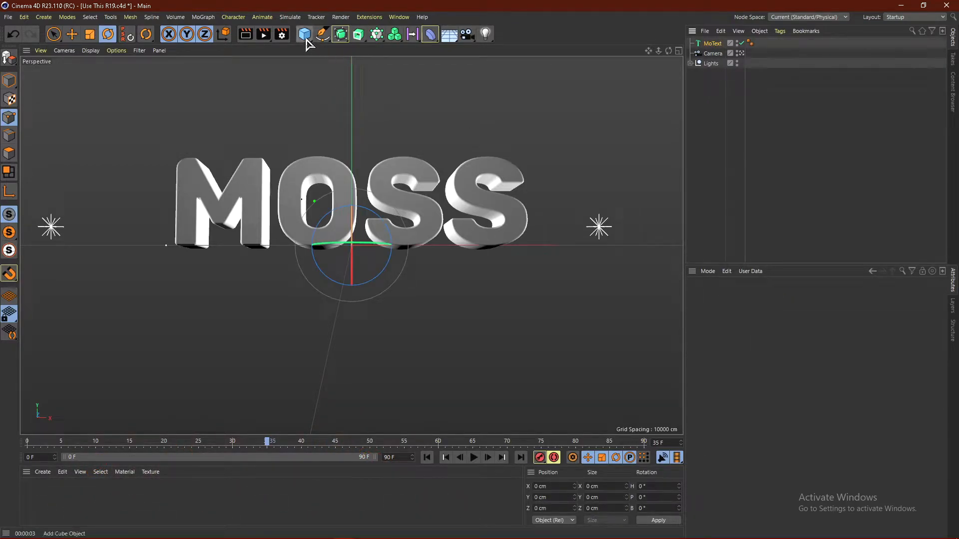
pyautogui.click(305, 33)
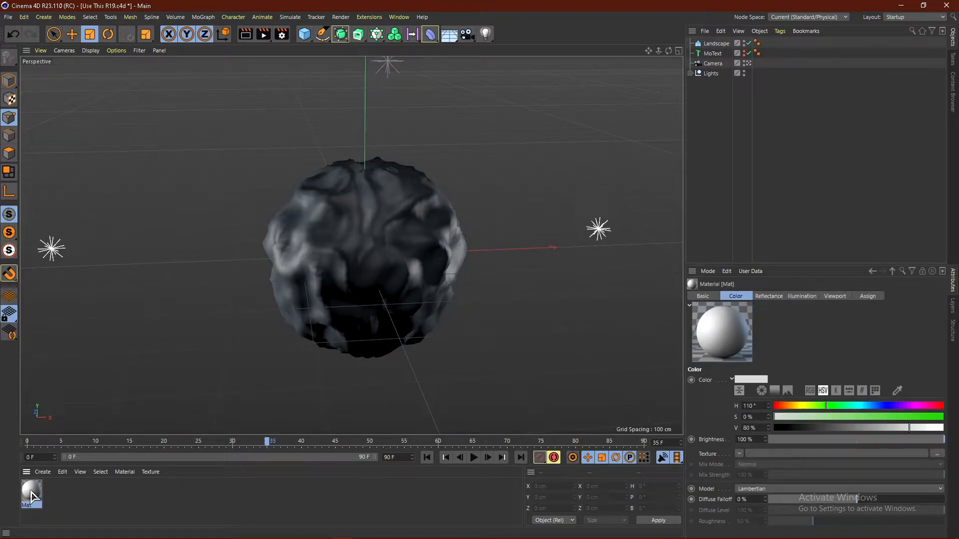
# Open the Mat material in the Material Editor and move the window into view.
pyautogui.doubleClick(31, 494)
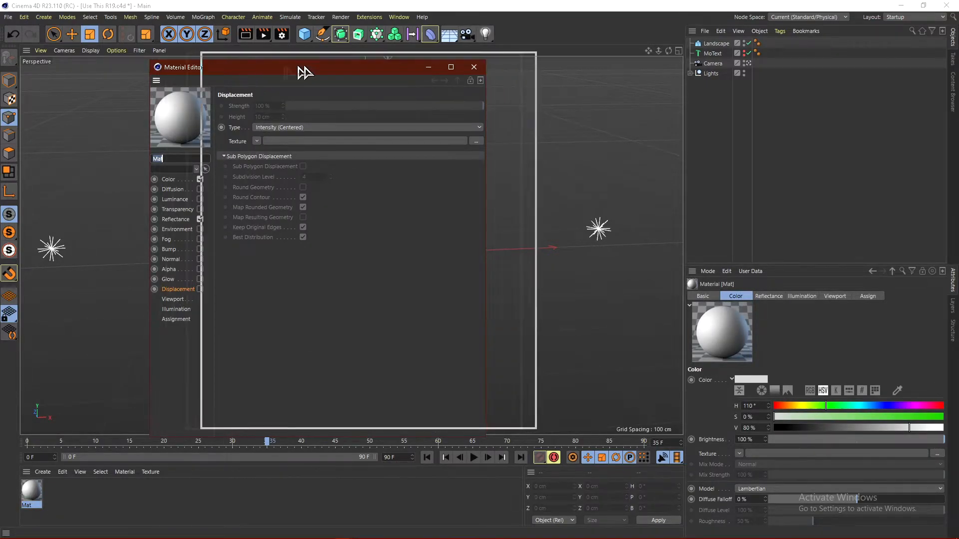
pyautogui.moveTo(306, 68); pyautogui.dragTo(419, 59)
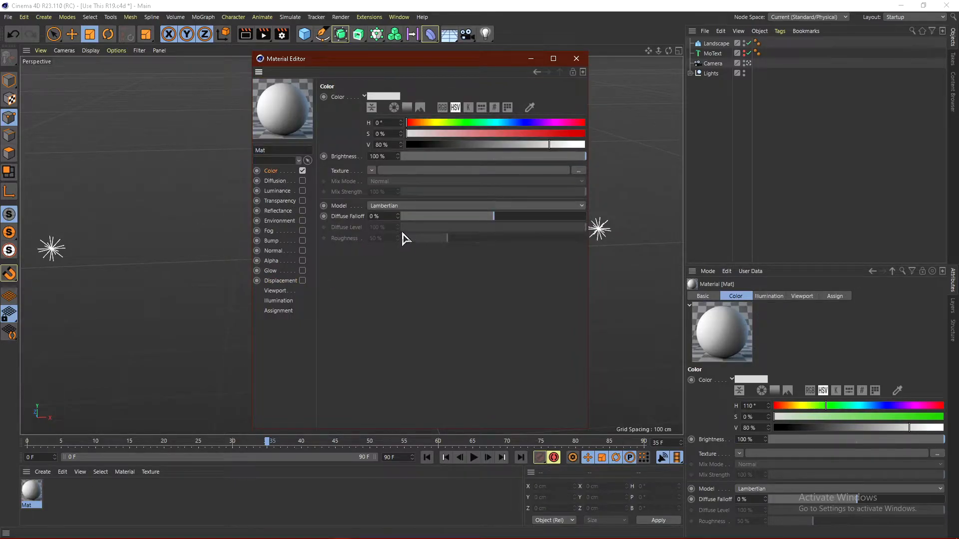
# Set the Color texture to a Layer shader holding two Tree-2 image layers.
pyautogui.click(372, 171)
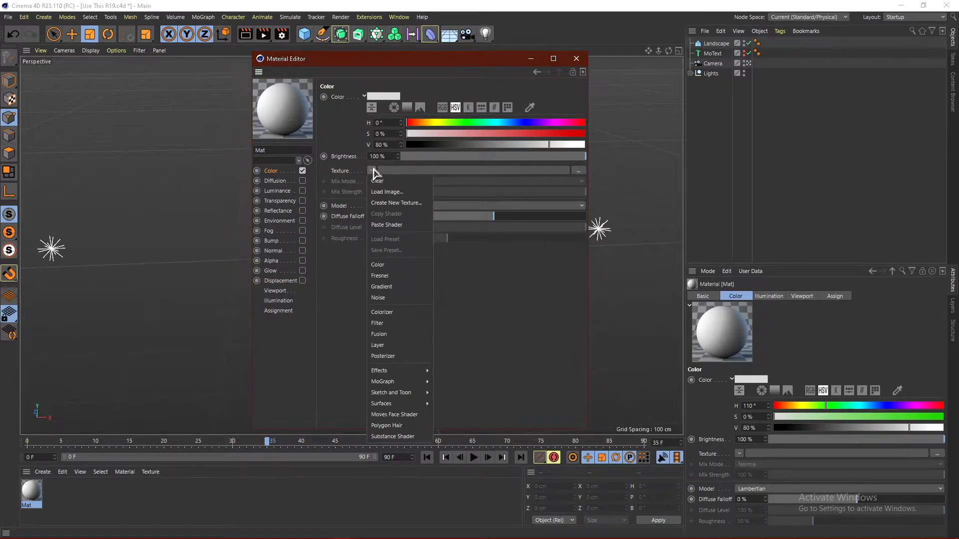
pyautogui.moveTo(397, 351)
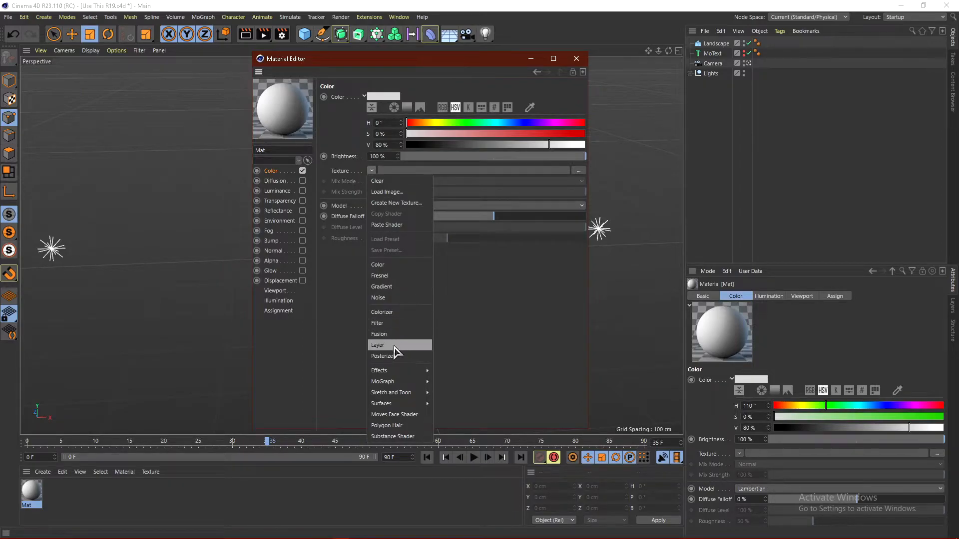
pyautogui.click(378, 345)
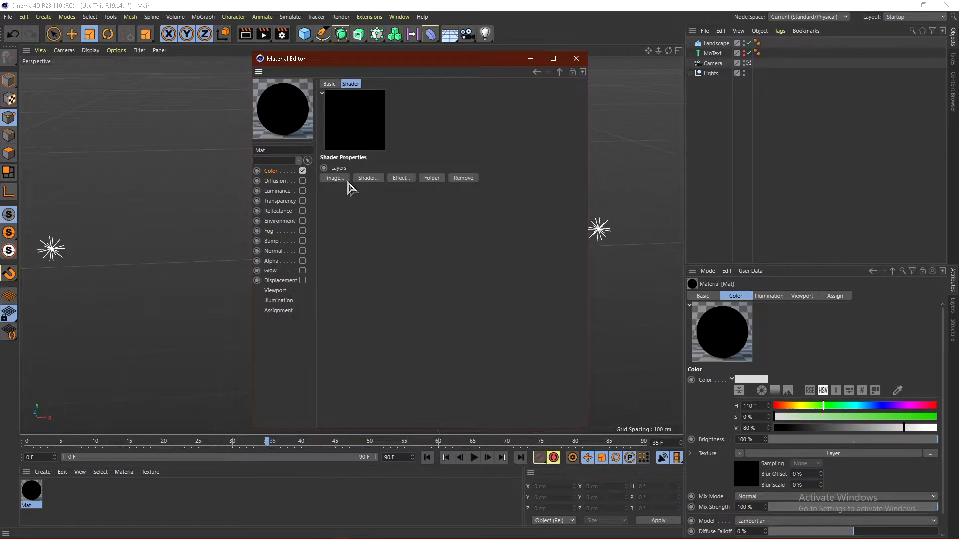
pyautogui.click(333, 177)
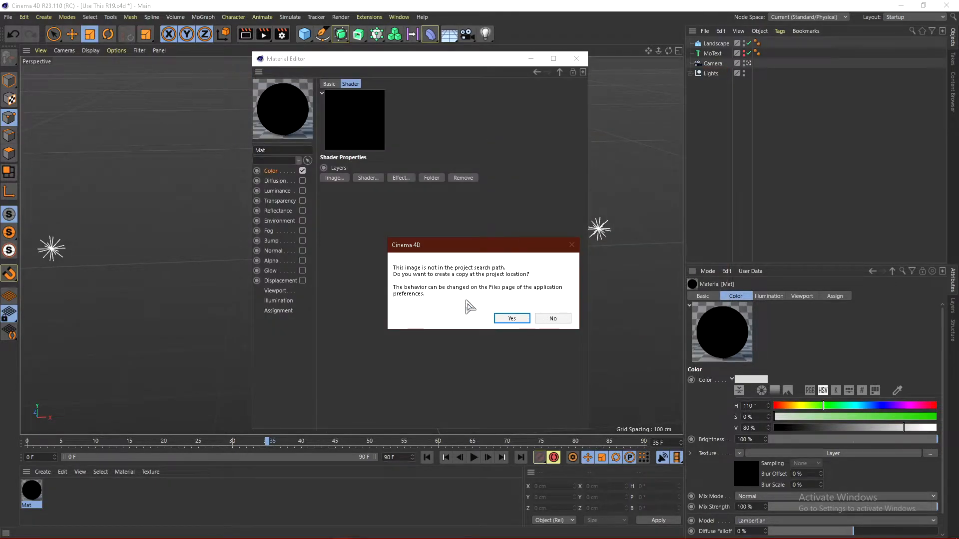
pyautogui.click(510, 318)
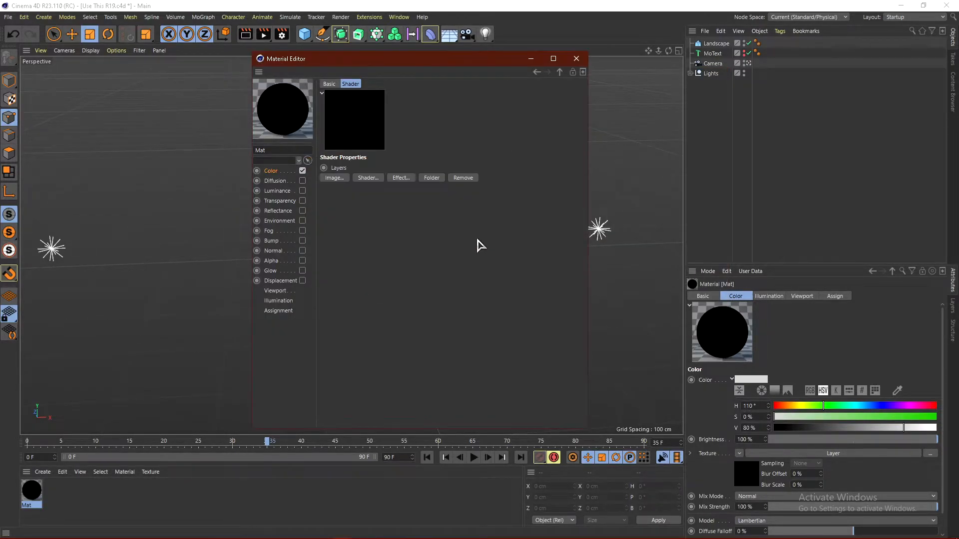
pyautogui.click(334, 178)
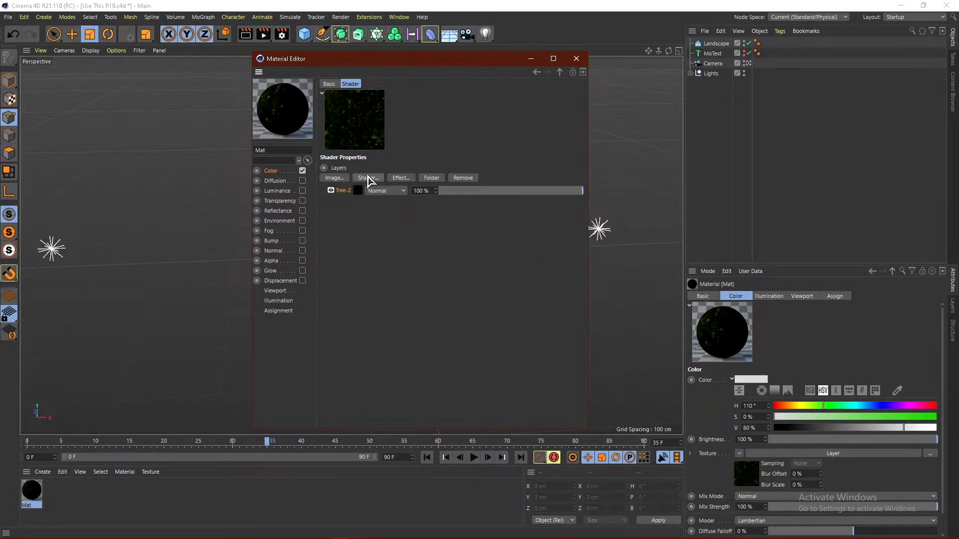
pyautogui.click(367, 177)
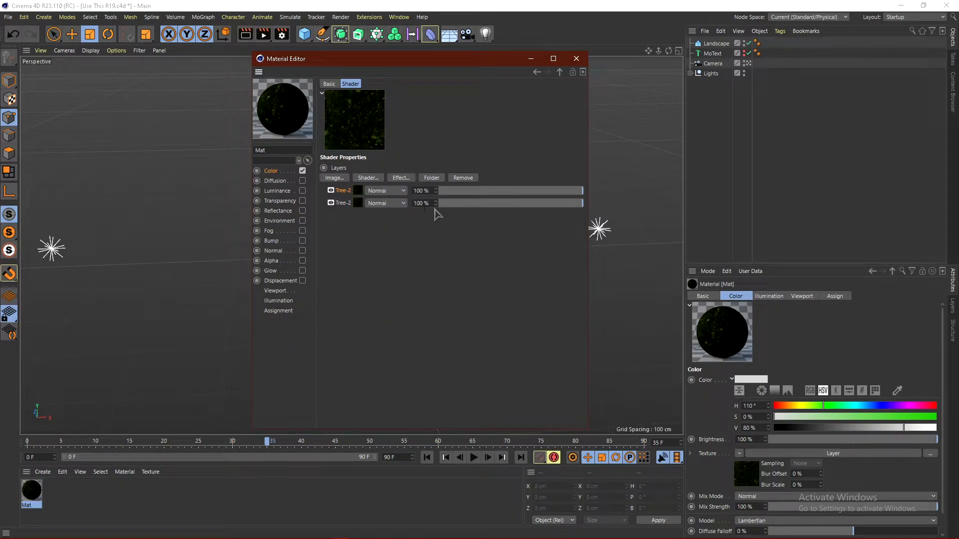
# Set the top Tree-2 layer to Overlay mode at 12% opacity.
pyautogui.click(385, 202)
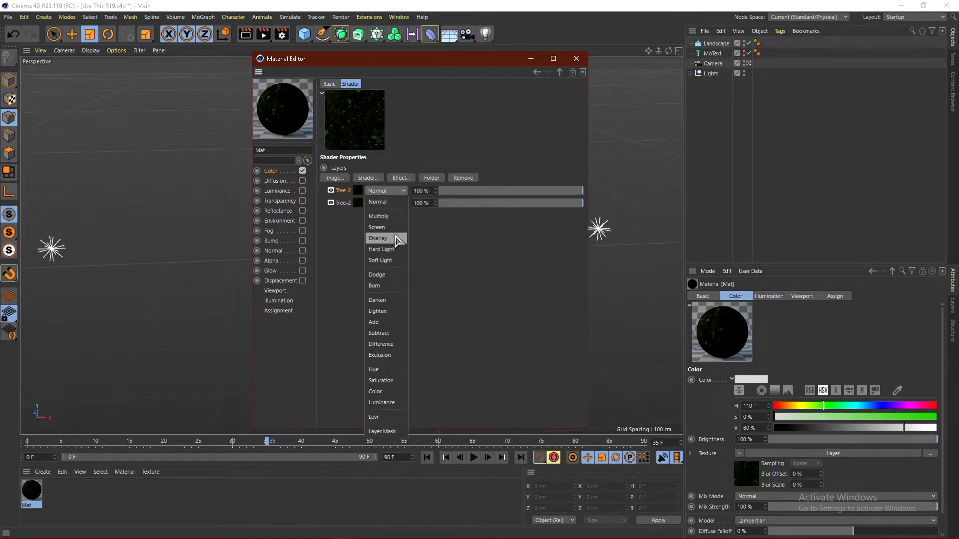
pyautogui.click(378, 238)
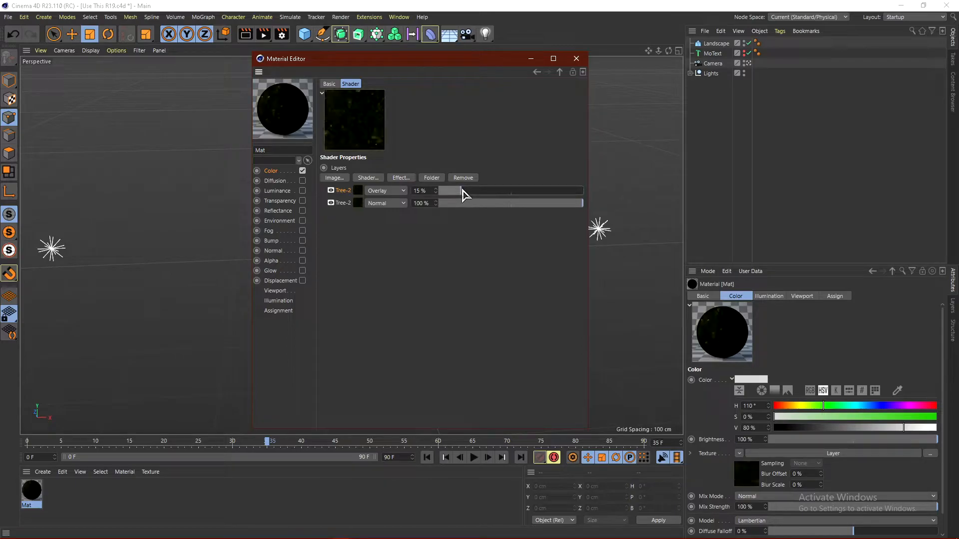
pyautogui.moveTo(462, 190); pyautogui.dragTo(473, 191)
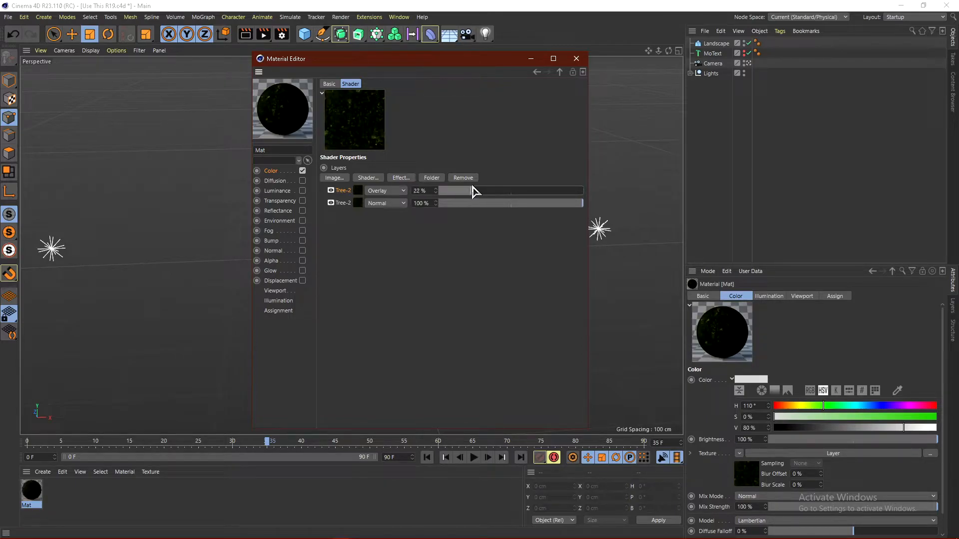
pyautogui.moveTo(471, 190); pyautogui.dragTo(458, 190)
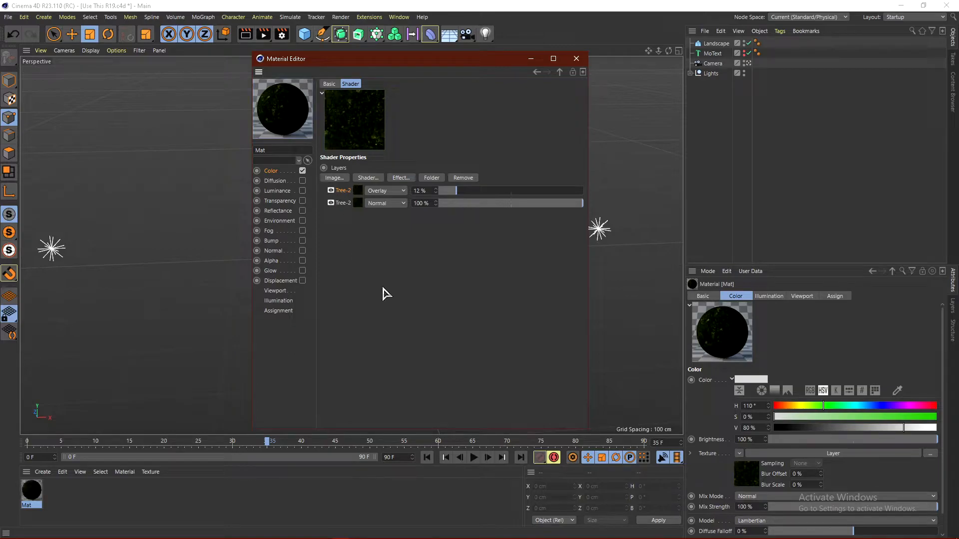
# Turn on the material's Luminance channel and pick a shader for its texture.
pyautogui.click(329, 84)
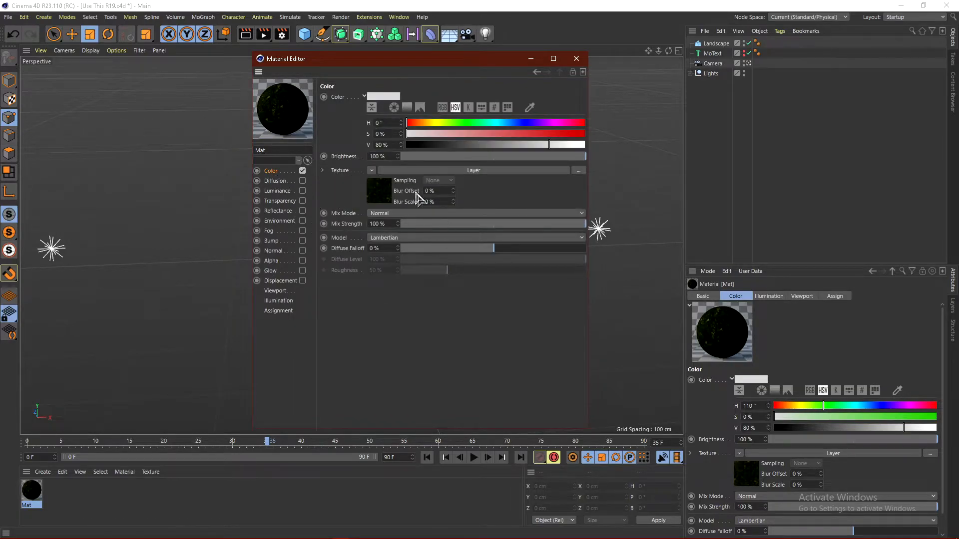
pyautogui.click(371, 170)
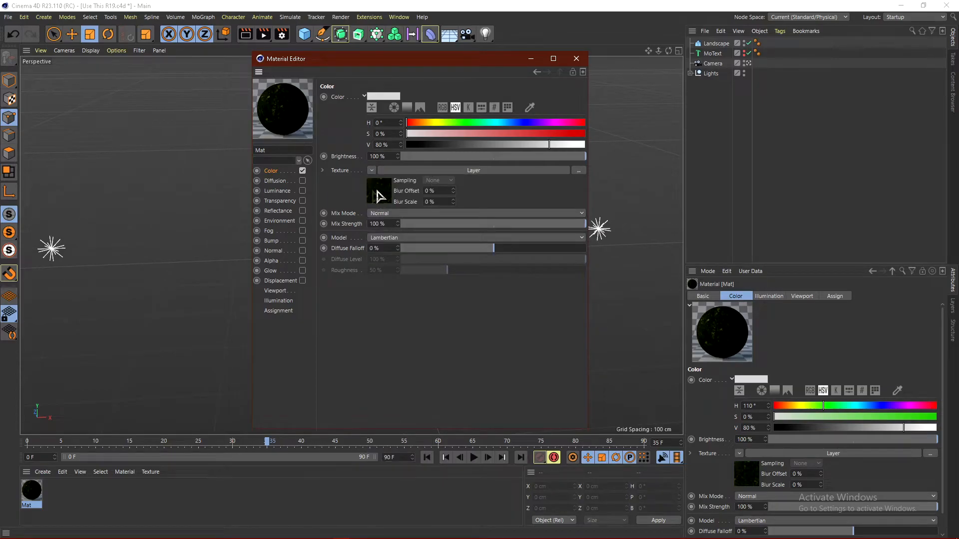
pyautogui.moveTo(306, 278)
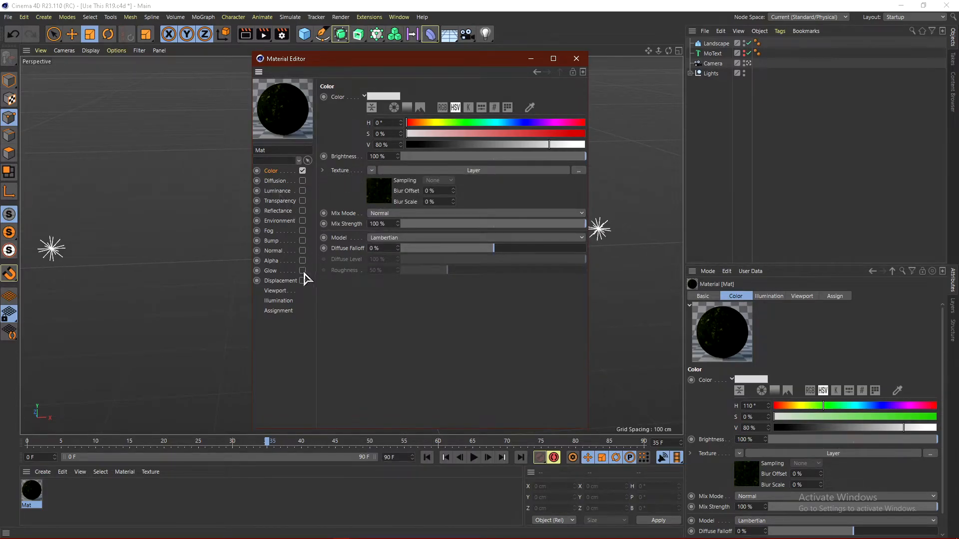
pyautogui.click(277, 191)
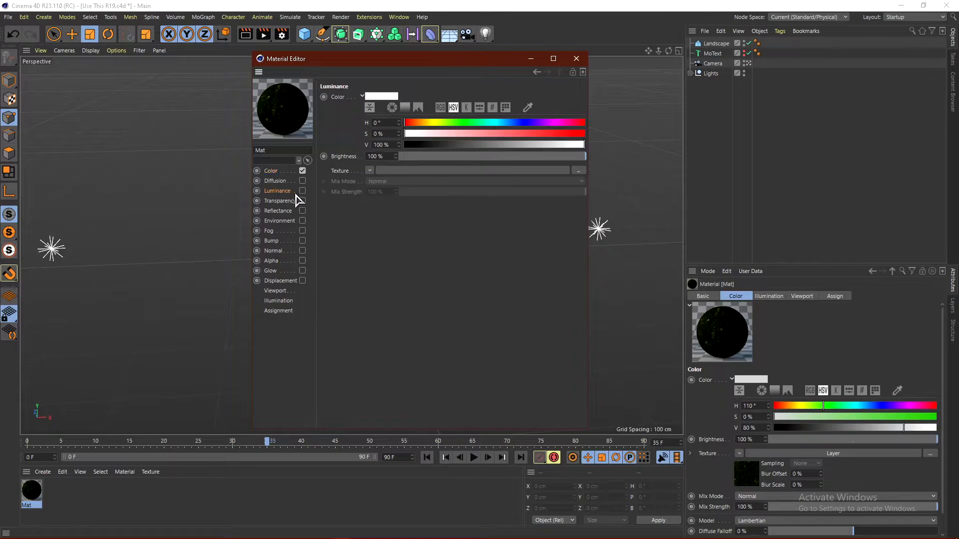
pyautogui.click(302, 191)
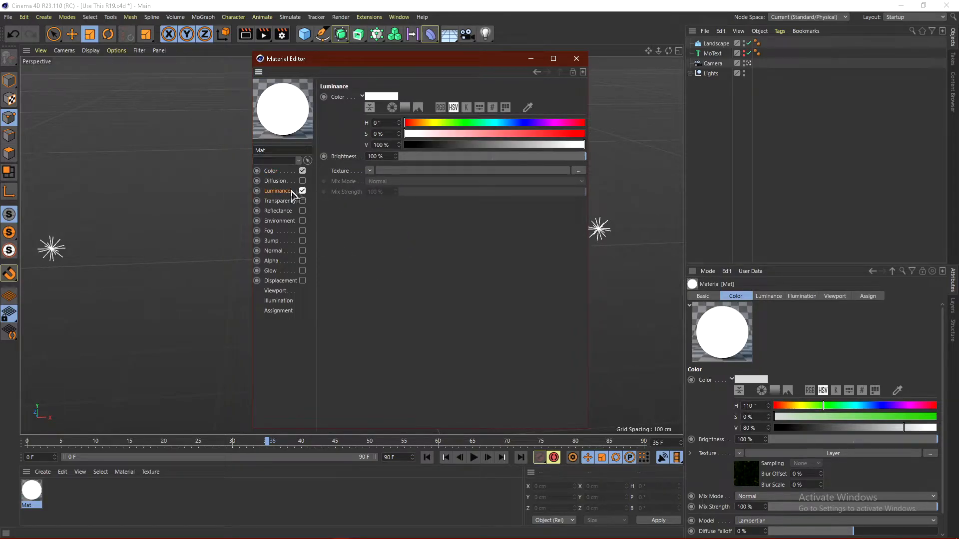
pyautogui.click(369, 171)
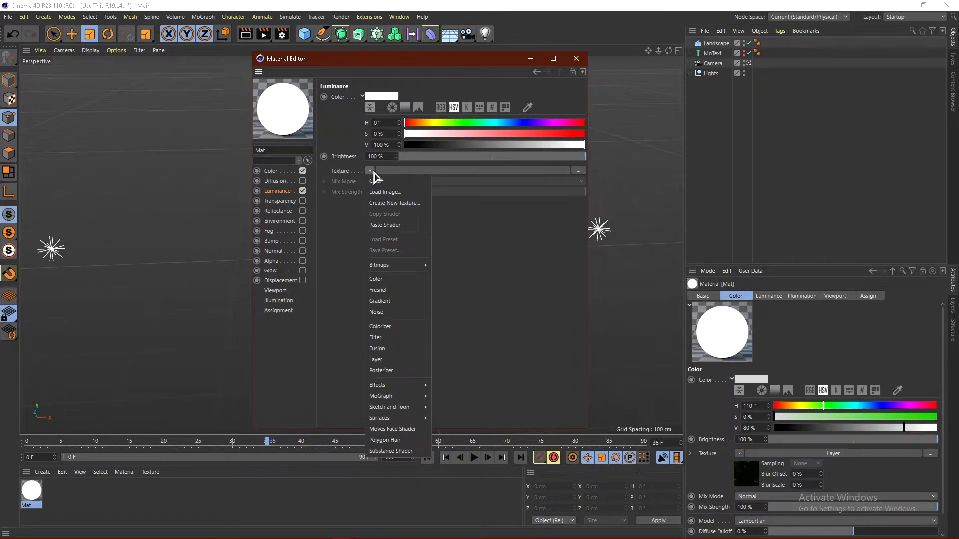
pyautogui.moveTo(397, 428)
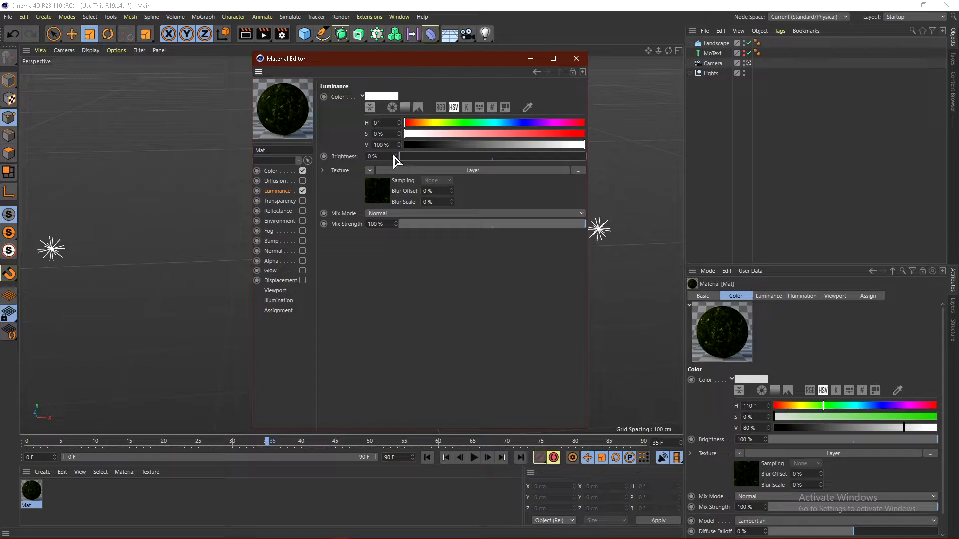
# Drag the Luminance Mix Strength back and forth until it settles at 39%.
pyautogui.moveTo(584, 223); pyautogui.dragTo(550, 223)
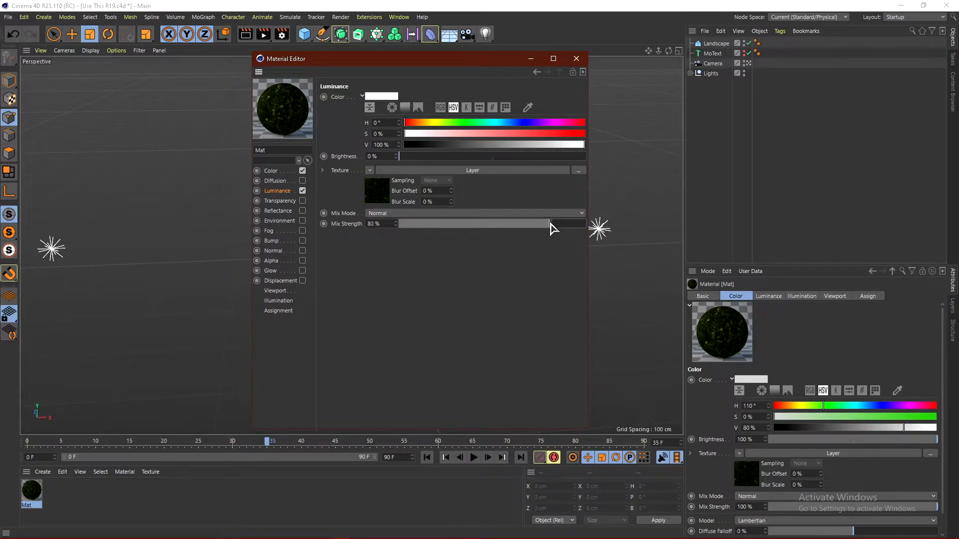
pyautogui.moveTo(551, 224); pyautogui.dragTo(504, 223)
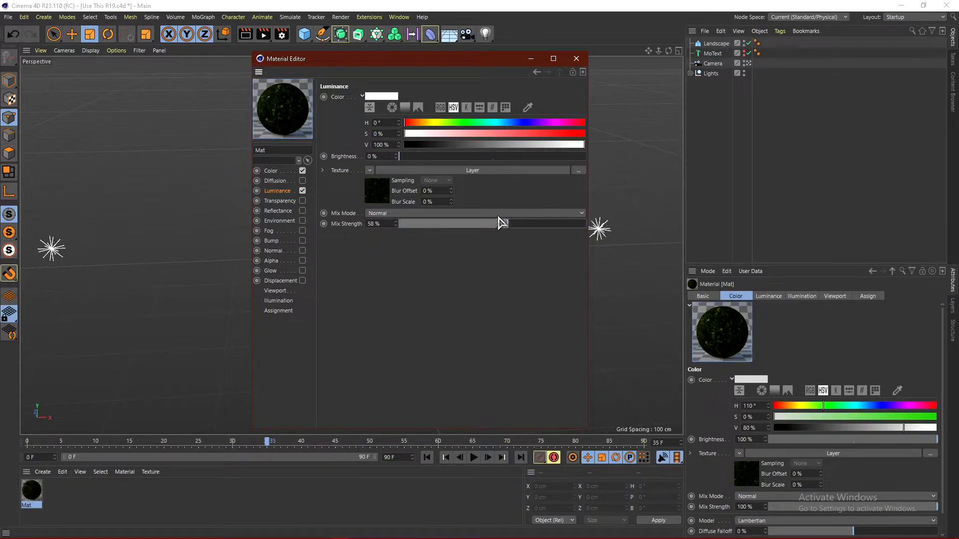
pyautogui.moveTo(502, 223); pyautogui.dragTo(410, 223)
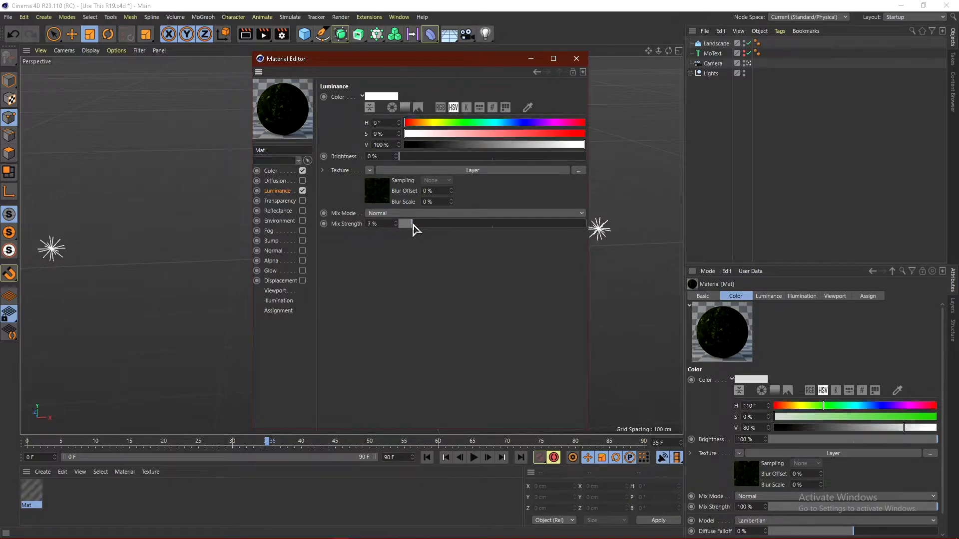
pyautogui.moveTo(409, 225); pyautogui.dragTo(461, 225)
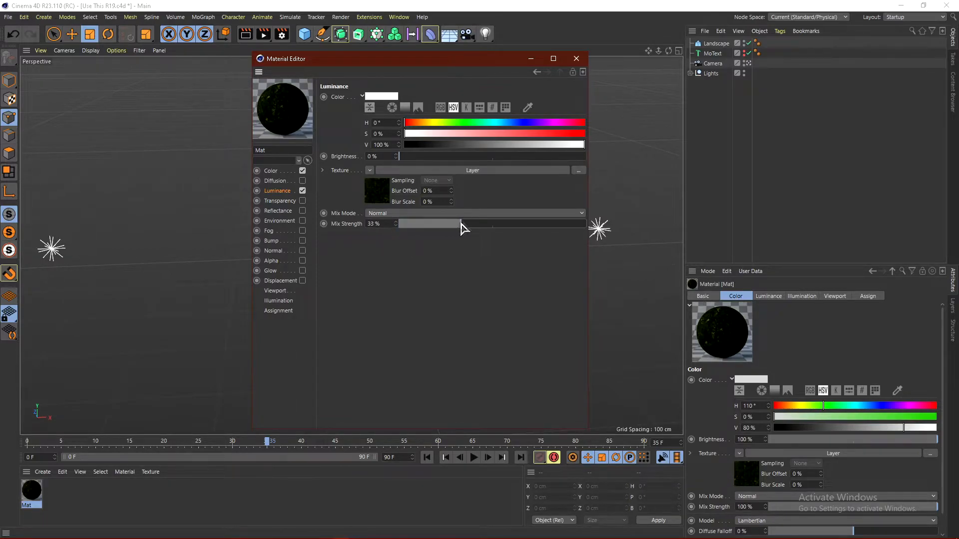
pyautogui.moveTo(428, 223); pyautogui.dragTo(581, 224)
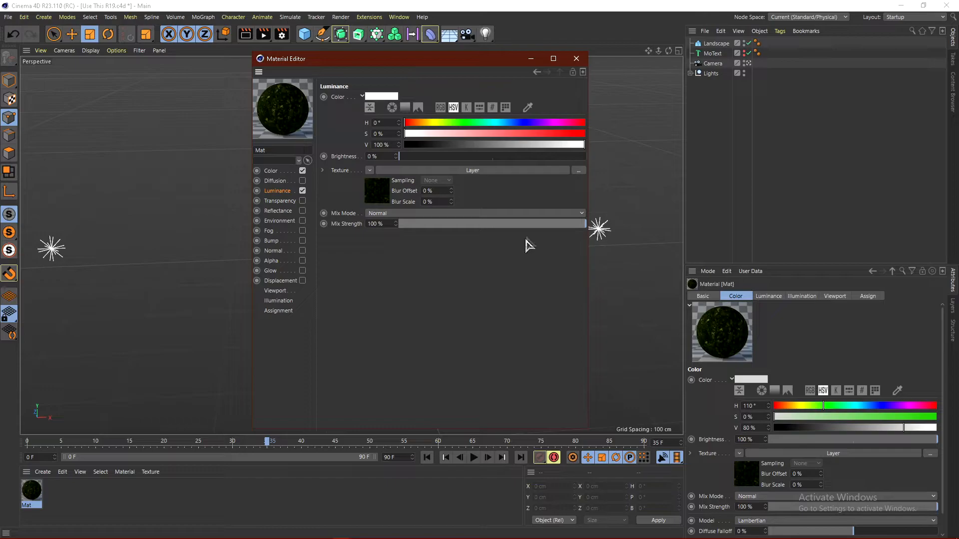
pyautogui.moveTo(584, 224); pyautogui.dragTo(499, 223)
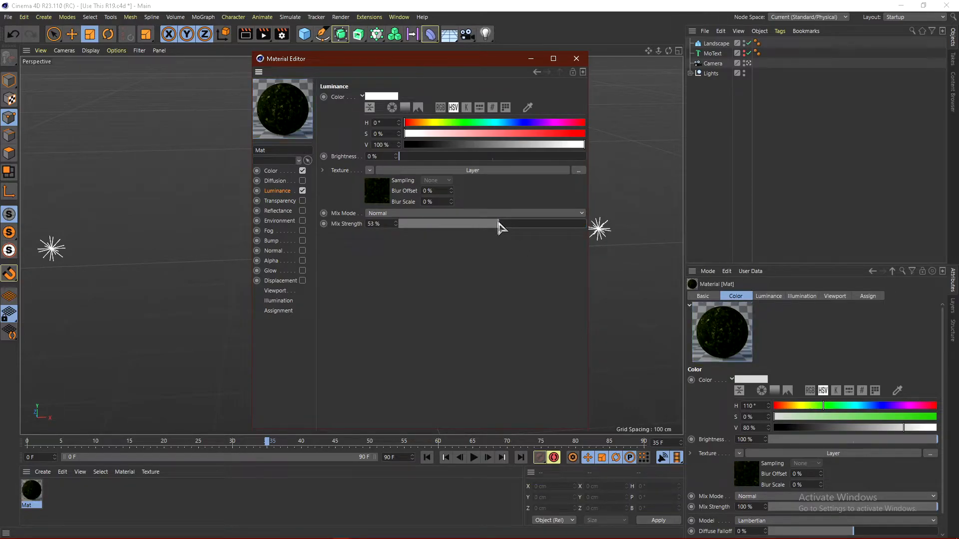
pyautogui.moveTo(499, 223); pyautogui.dragTo(471, 224)
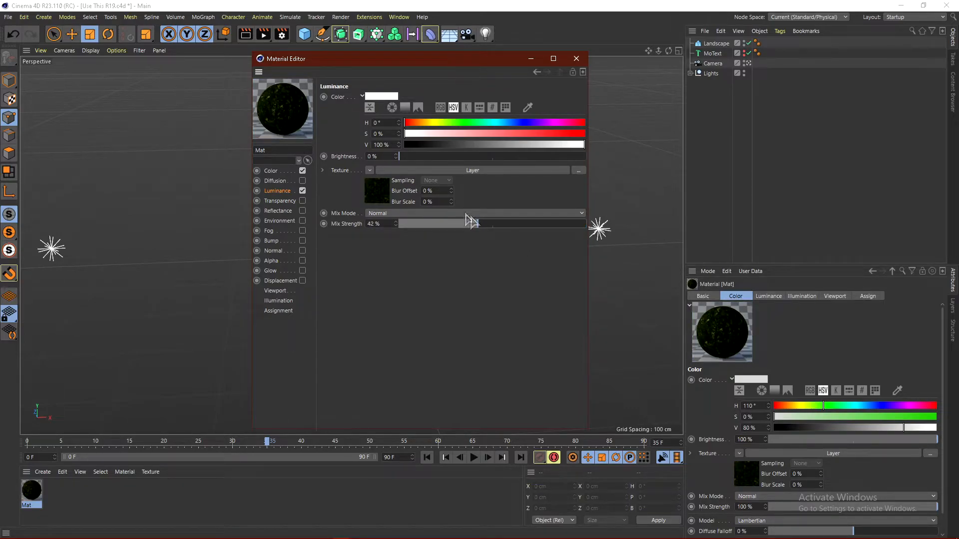
pyautogui.moveTo(455, 223); pyautogui.dragTo(489, 223)
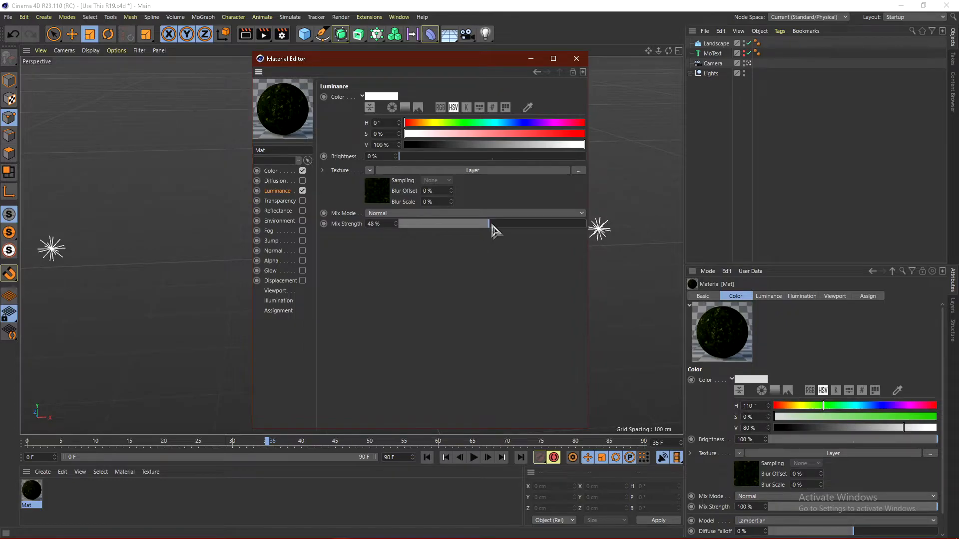
pyautogui.moveTo(490, 223); pyautogui.dragTo(436, 223)
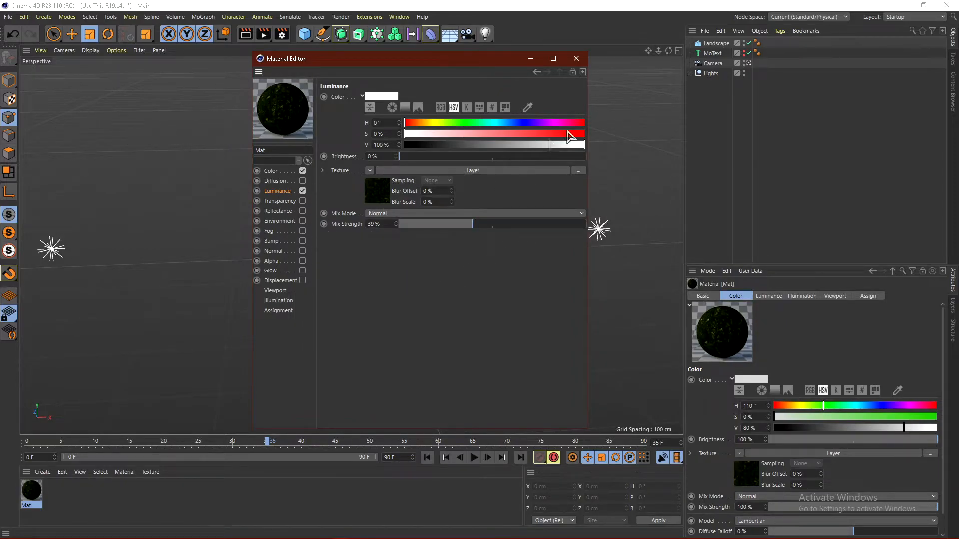
pyautogui.click(575, 57)
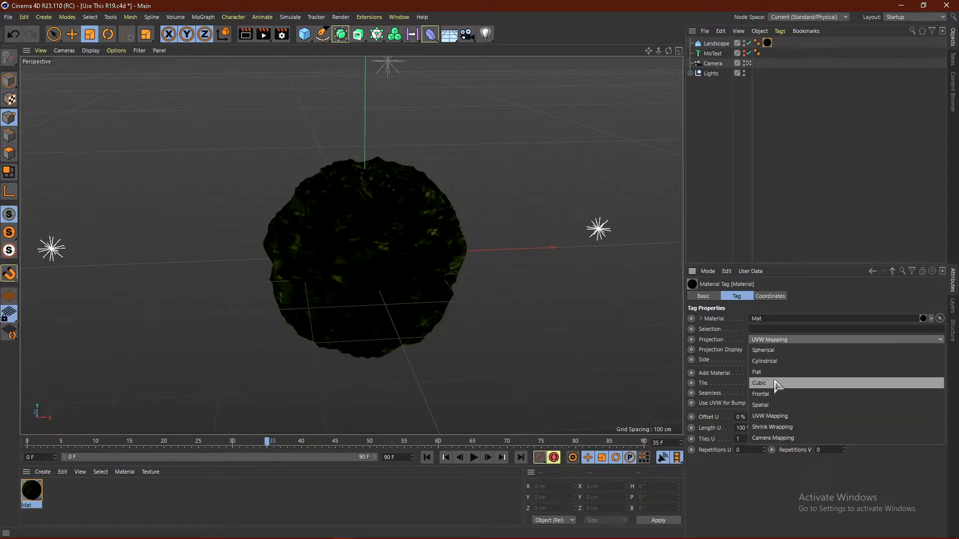
# Set the material tag to Cubic projection, render a preview, and reopen the Mat material.
pyautogui.click(760, 383)
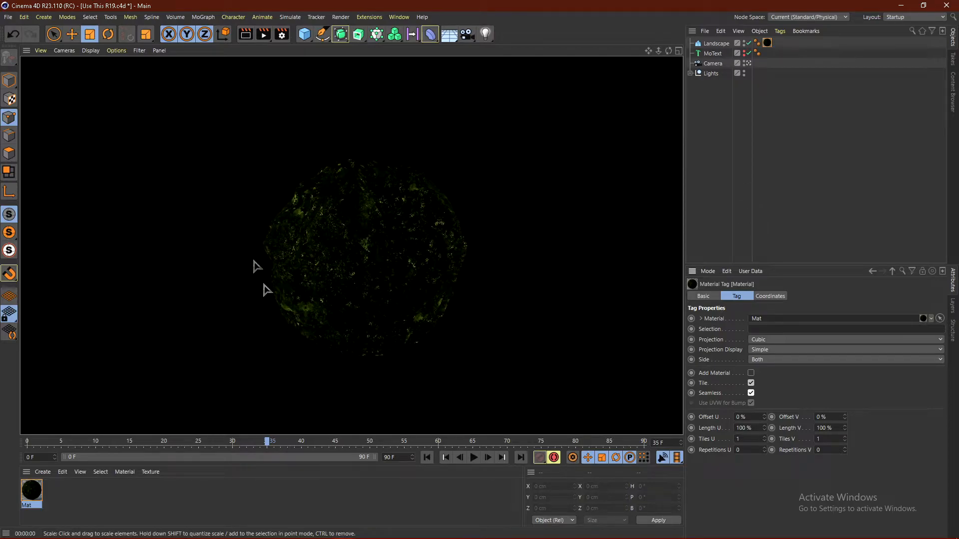
pyautogui.click(31, 493)
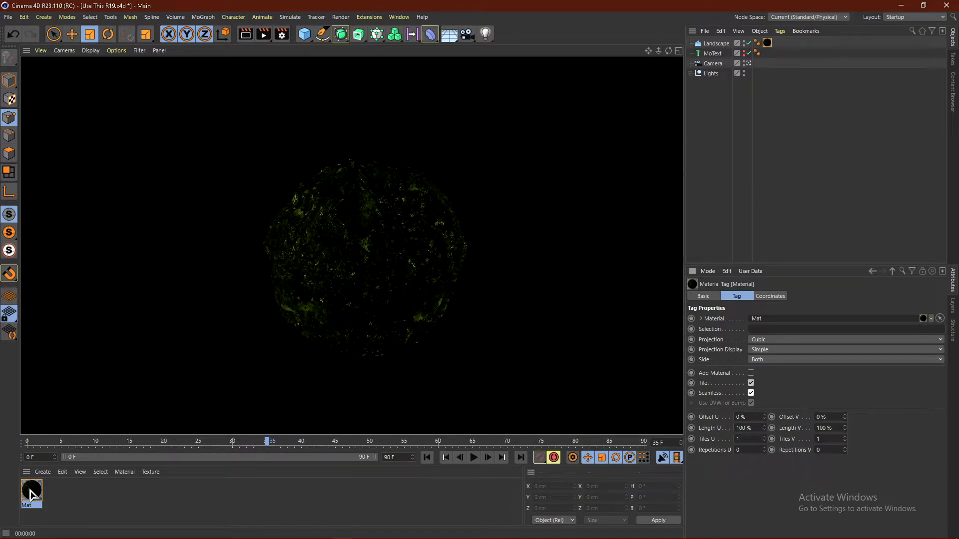
pyautogui.doubleClick(31, 491)
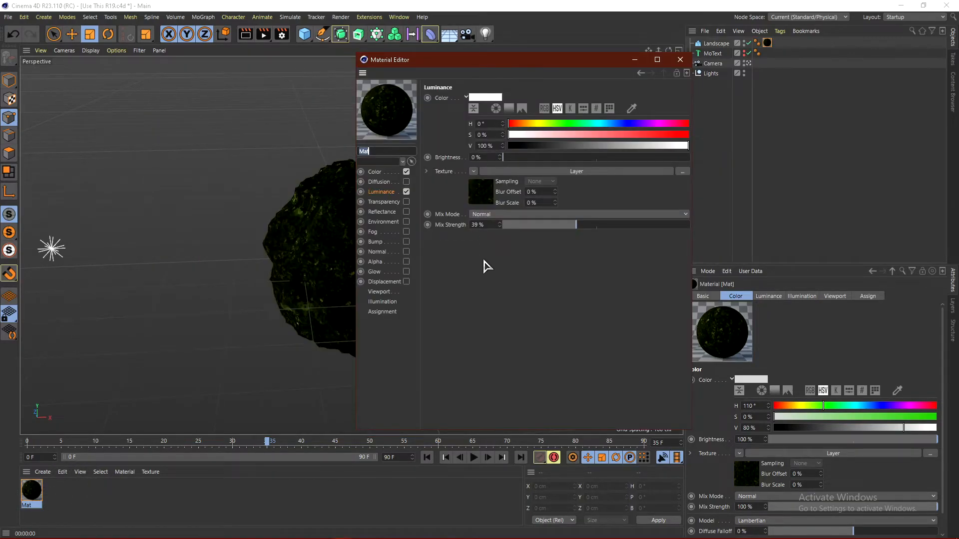
# Enable Bump at 100% strength using the Layer texture.
pyautogui.click(376, 242)
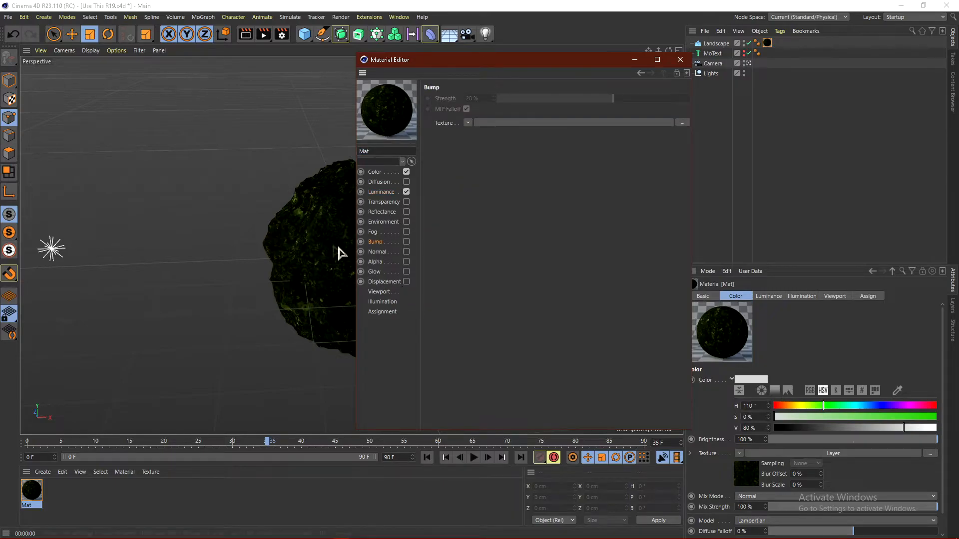
pyautogui.click(467, 123)
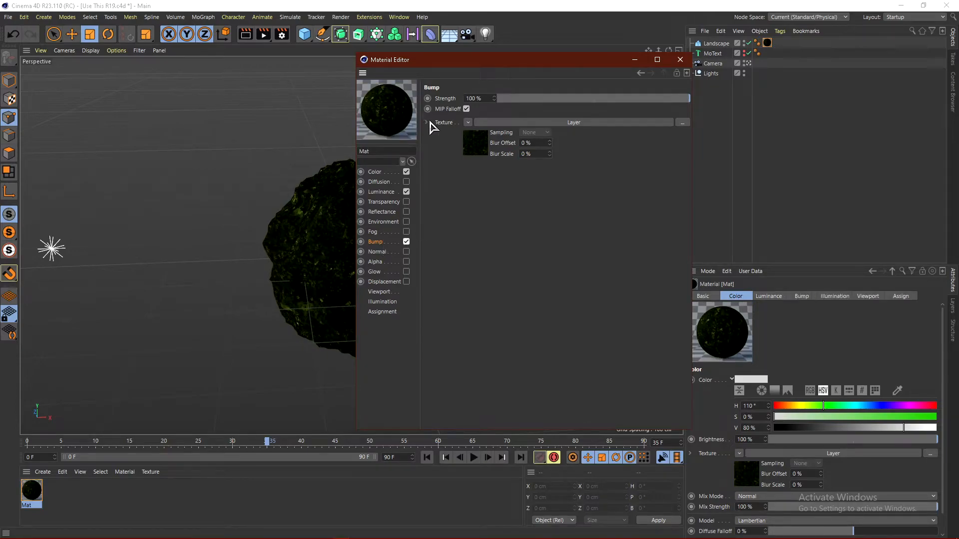
pyautogui.click(385, 281)
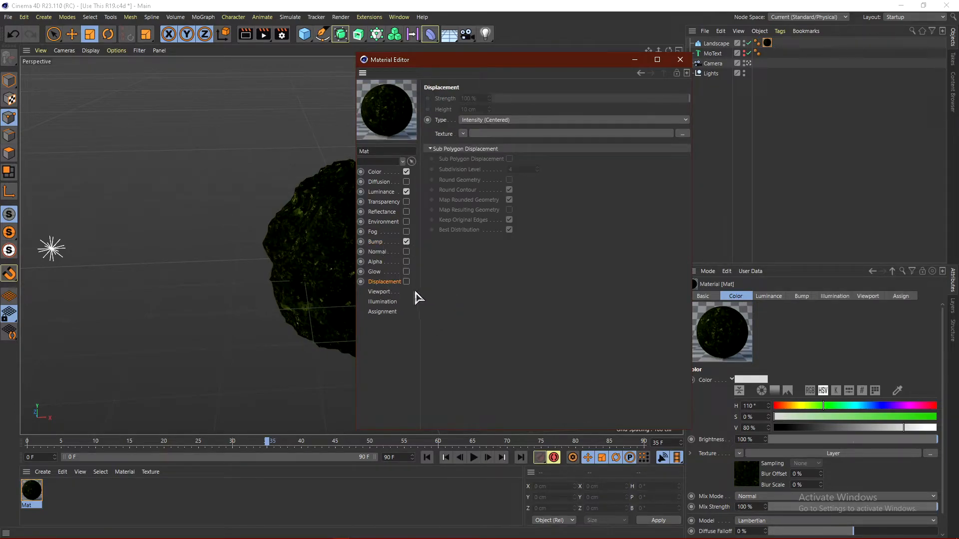
# Enable Displacement with the pasted Tree-2 layer shader and Sub Polygon Displacement at level 4.
pyautogui.click(406, 281)
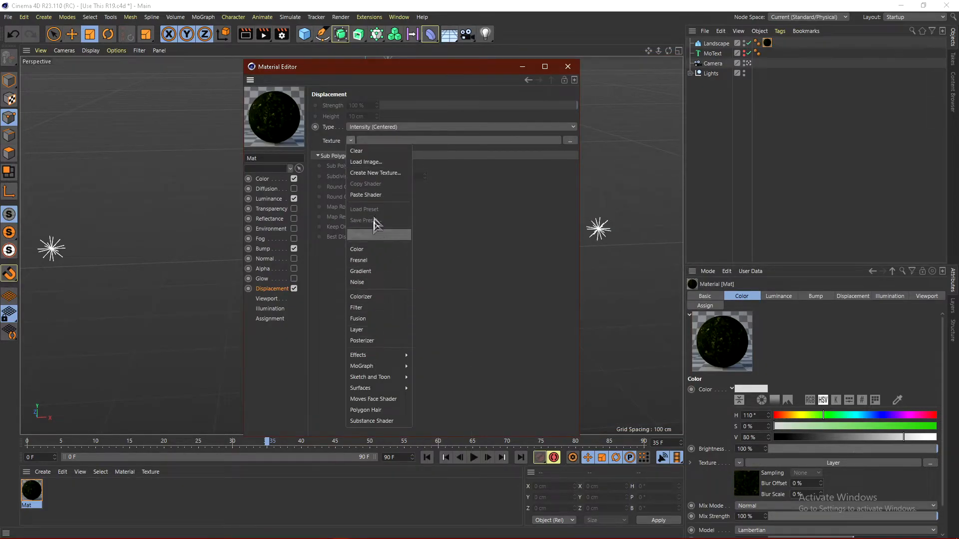
pyautogui.click(357, 330)
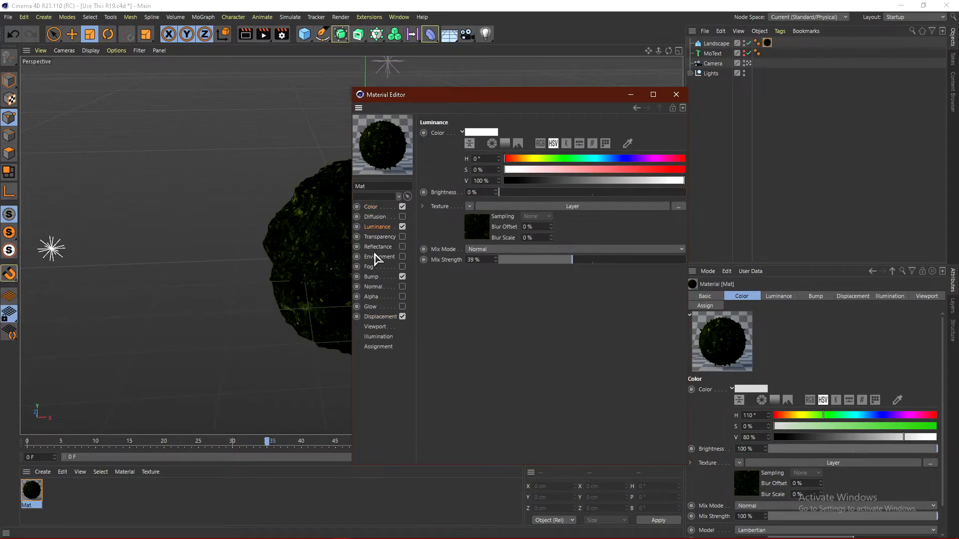
pyautogui.click(381, 316)
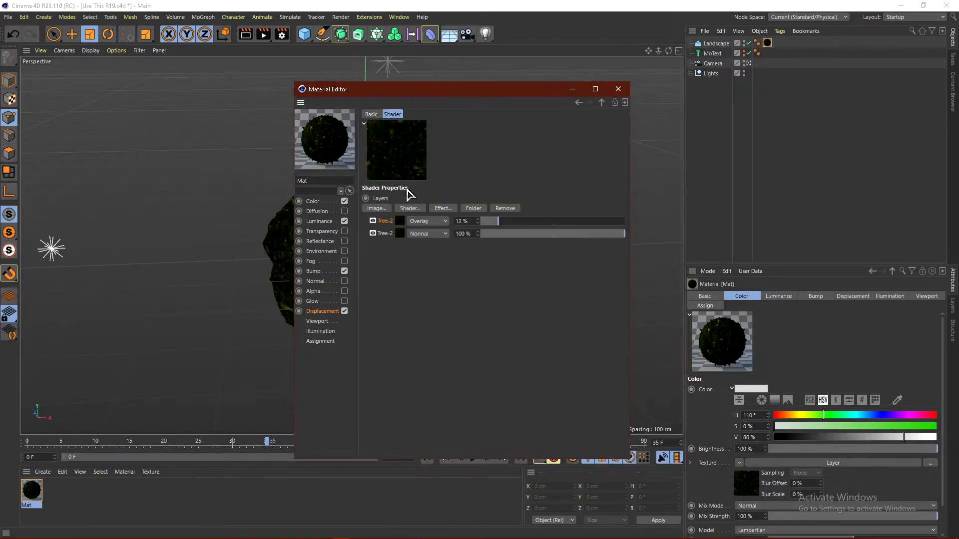
pyautogui.click(323, 310)
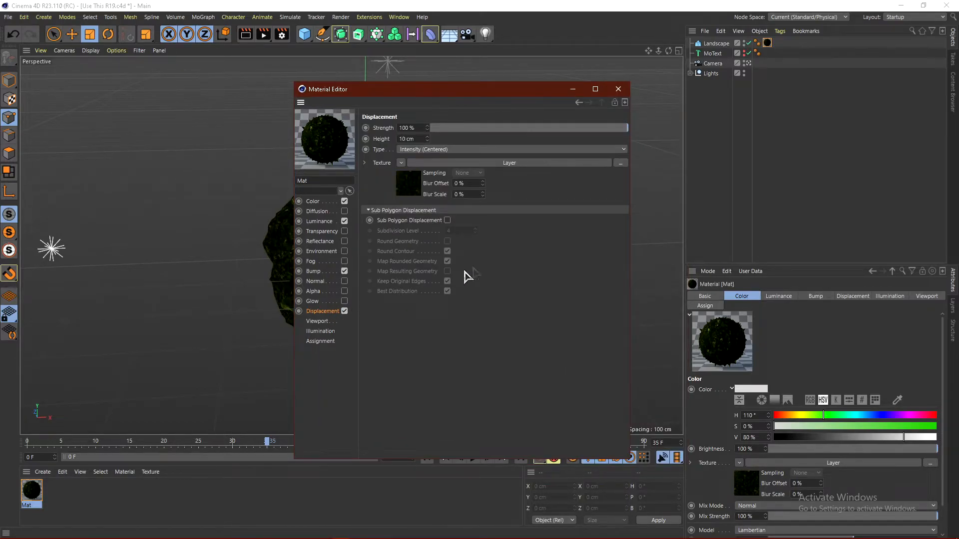
pyautogui.click(447, 220)
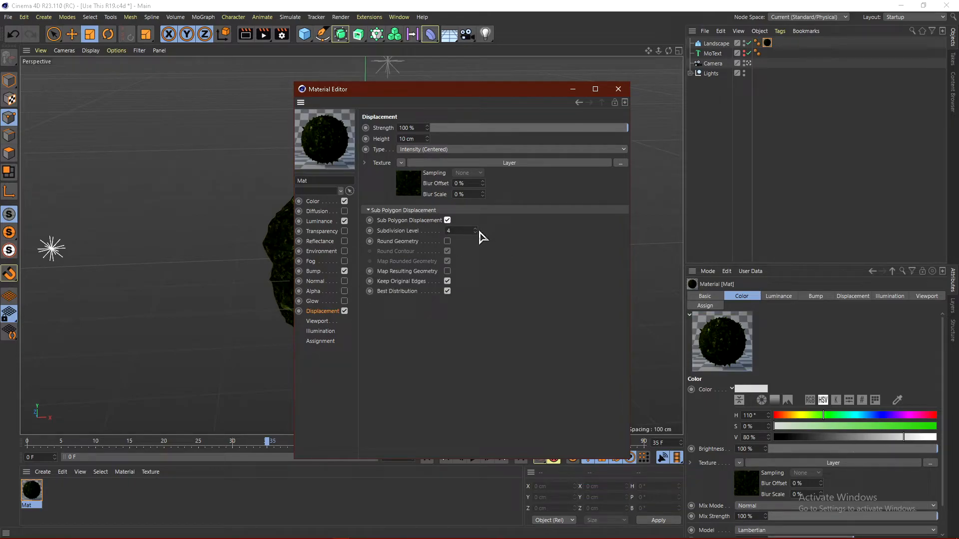
pyautogui.click(475, 228)
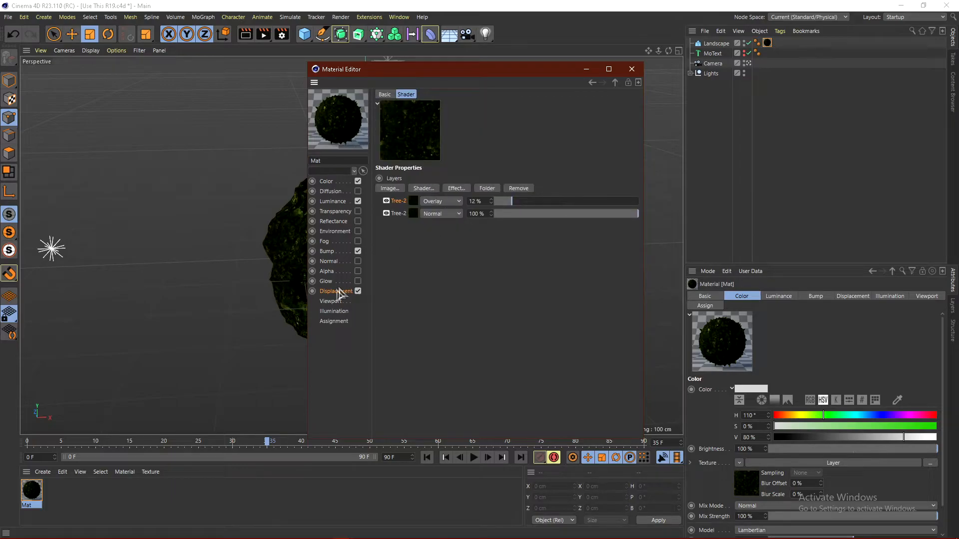
# Close the Material Editor and render the spiky displaced moss landscape.
pyautogui.click(632, 68)
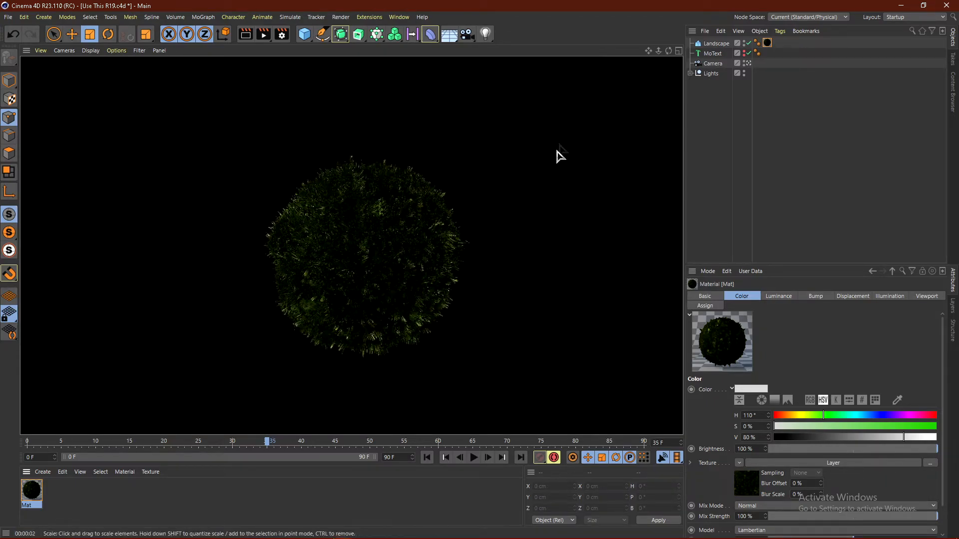
pyautogui.moveTo(515, 224)
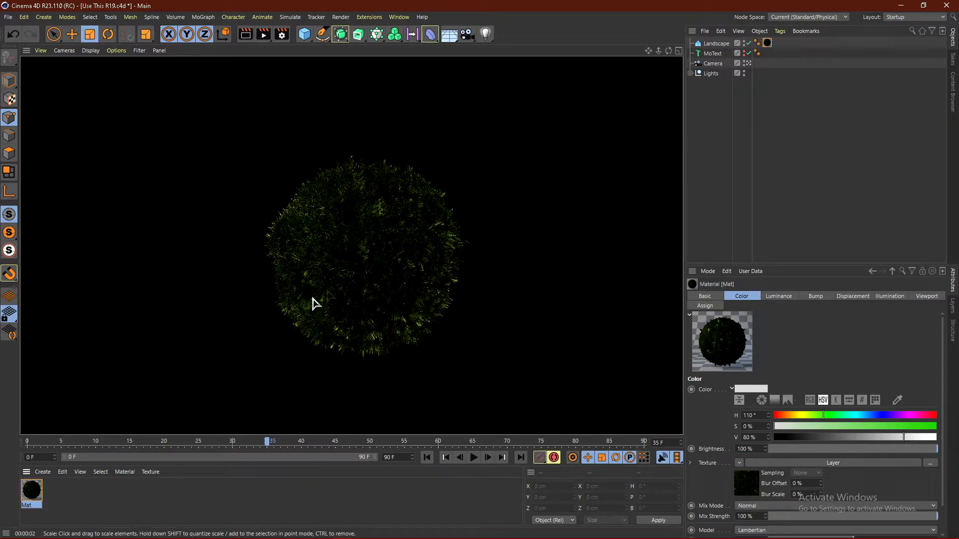
pyautogui.moveTo(43, 524)
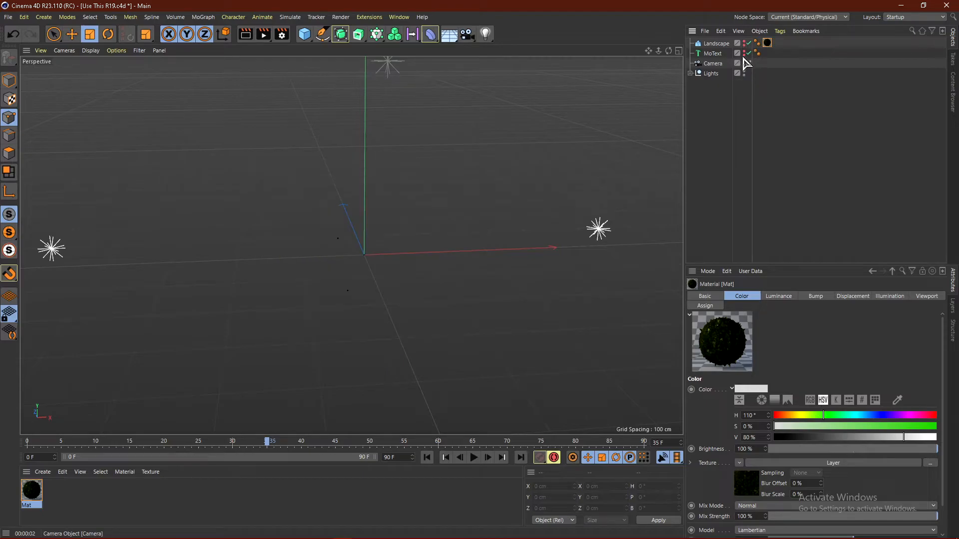
# Make the MoText object visible and select it in the Object Manager.
pyautogui.click(737, 63)
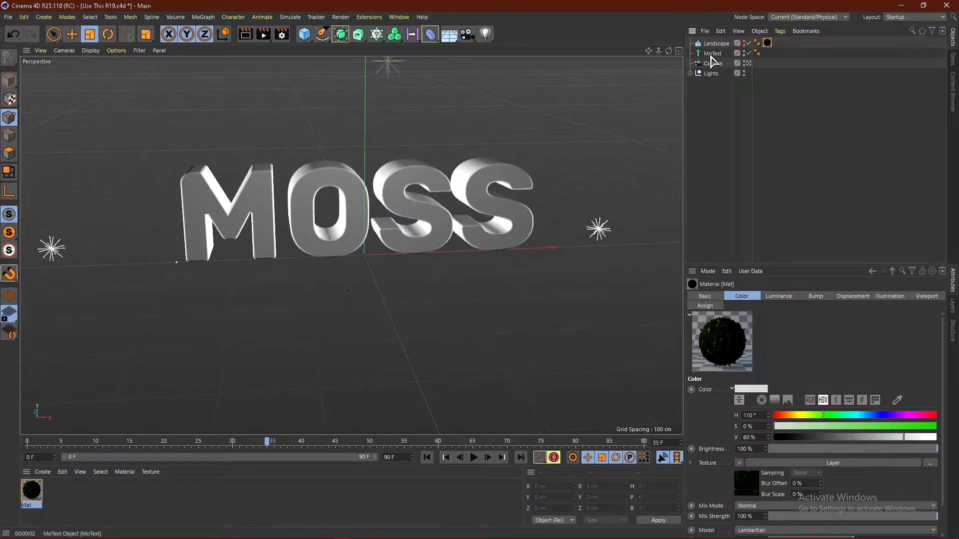
pyautogui.click(714, 53)
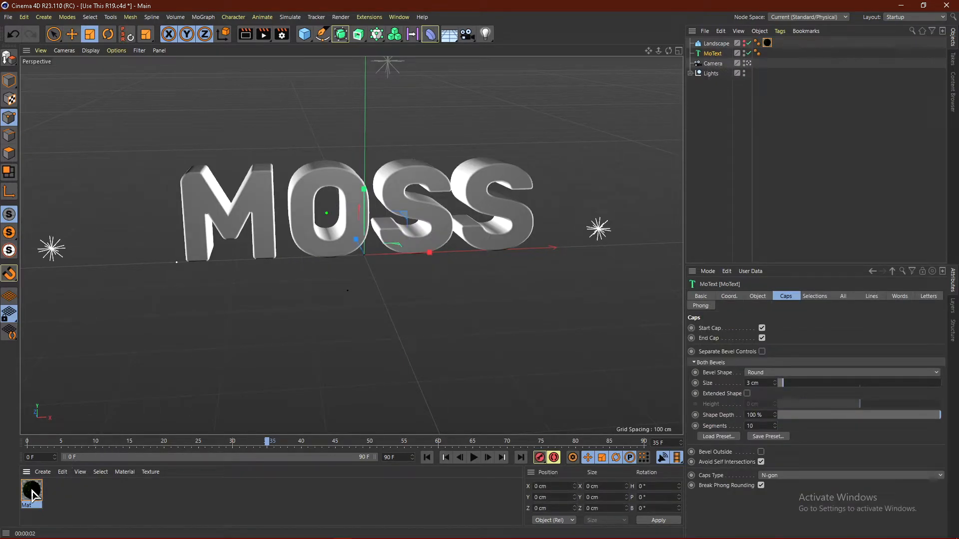
# Rename the moss material to 'Landscape Material'.
pyautogui.click(30, 493)
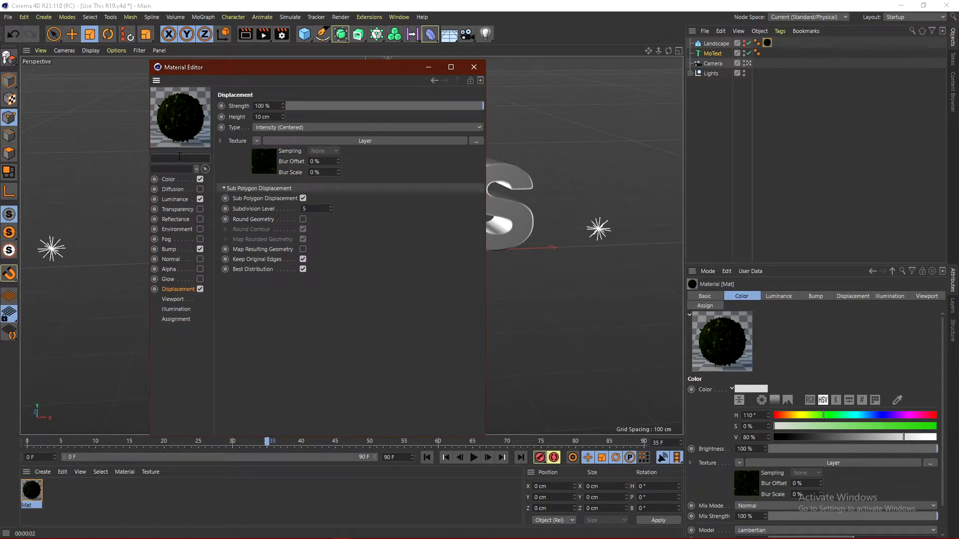
pyautogui.write('Landscape Material')
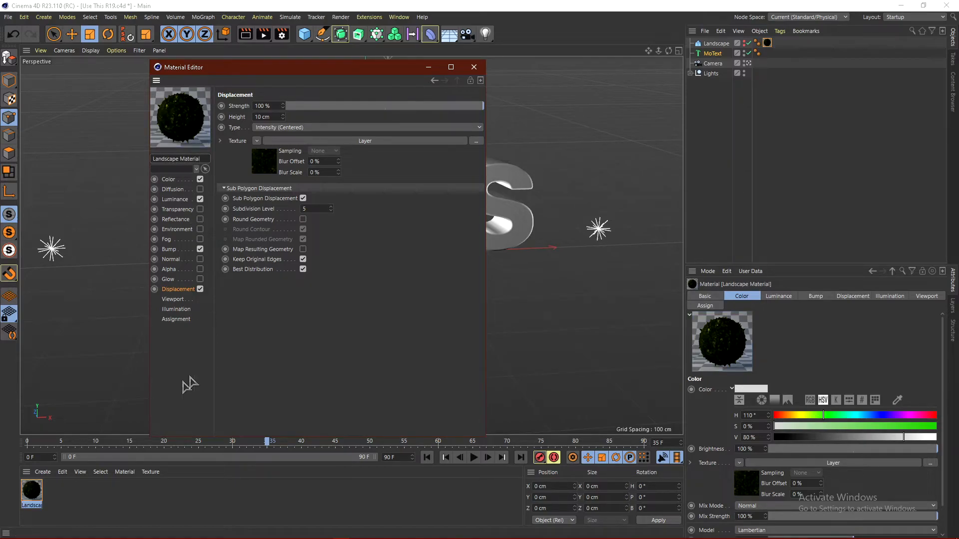
pyautogui.click(473, 67)
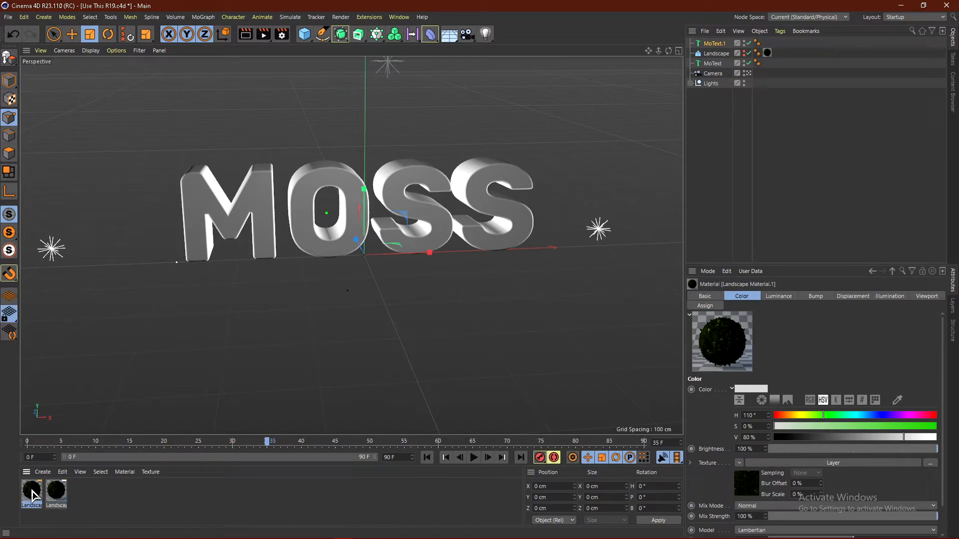
# Rename the duplicated material to 'Text Material'.
pyautogui.doubleClick(31, 486)
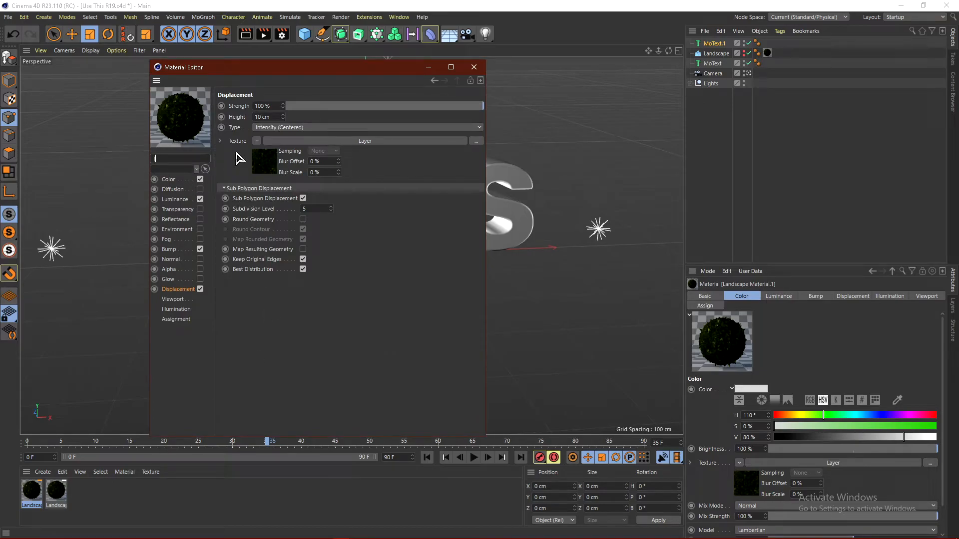
pyautogui.write('Text Marerial')
pyautogui.click(269, 116)
pyautogui.write('5')
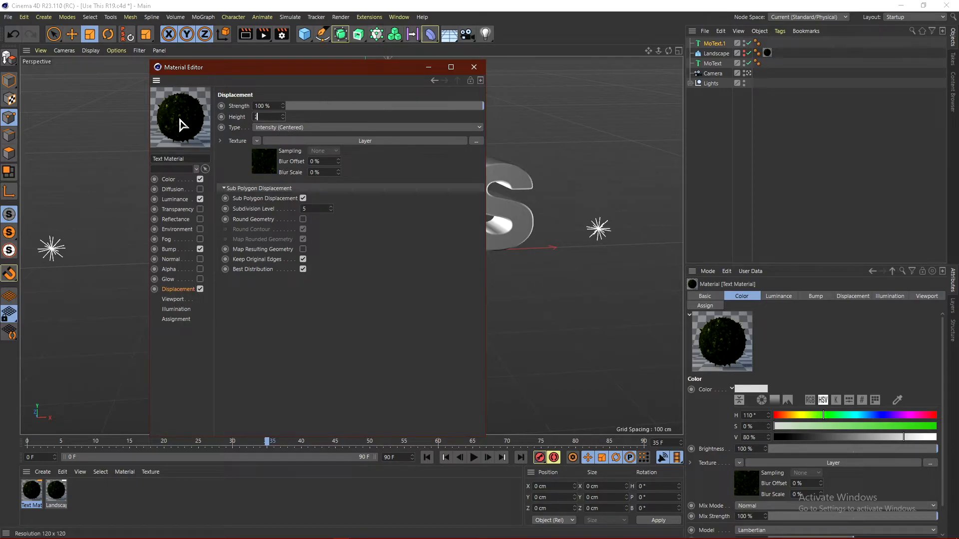
pyautogui.click(473, 67)
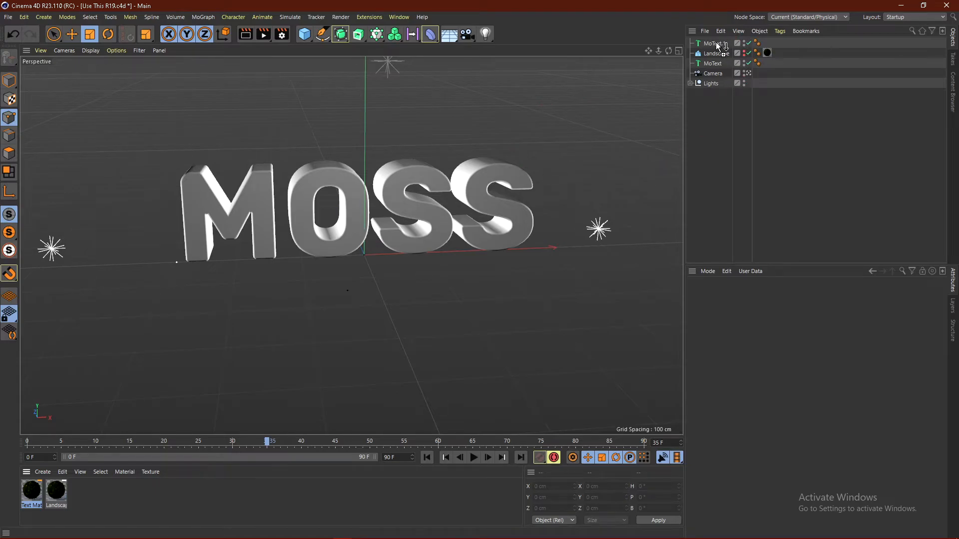
pyautogui.click(711, 54)
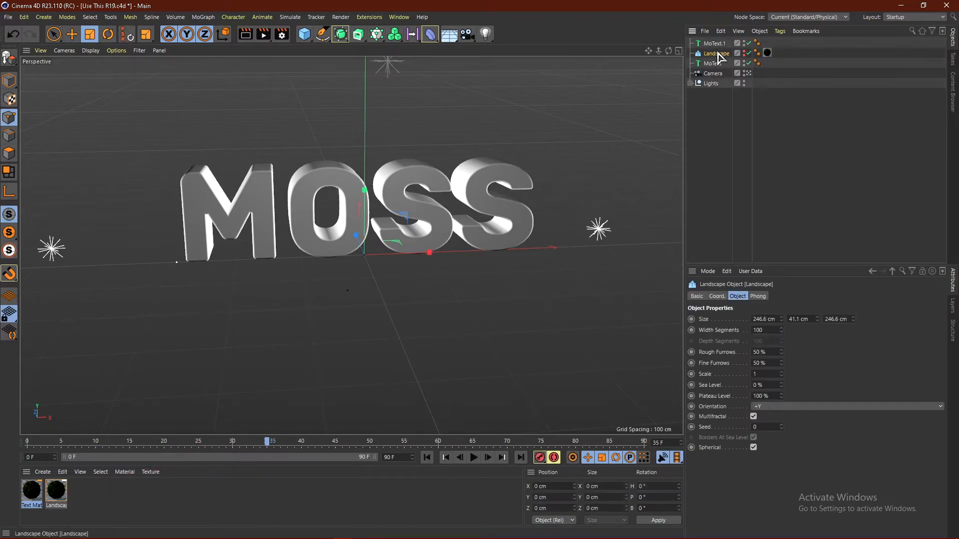
pyautogui.click(712, 54)
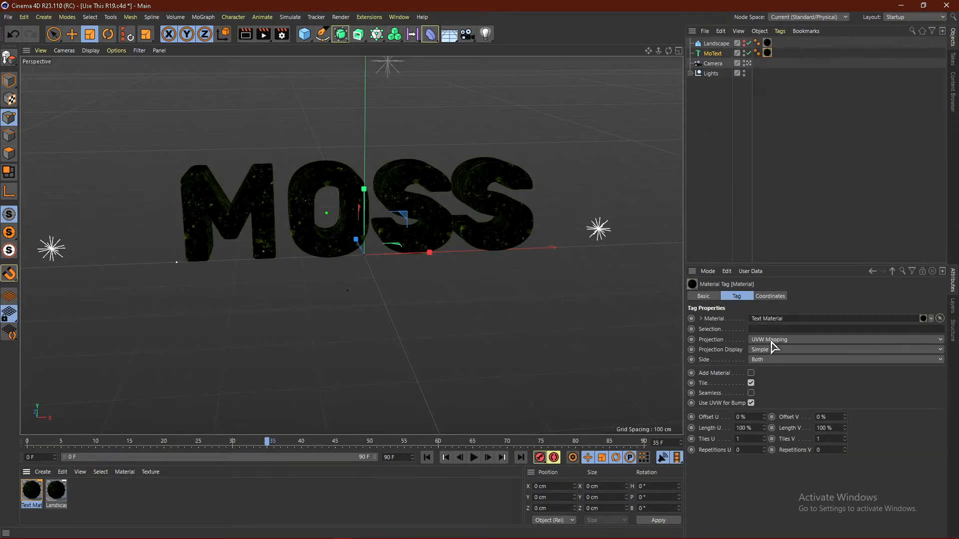
pyautogui.click(844, 339)
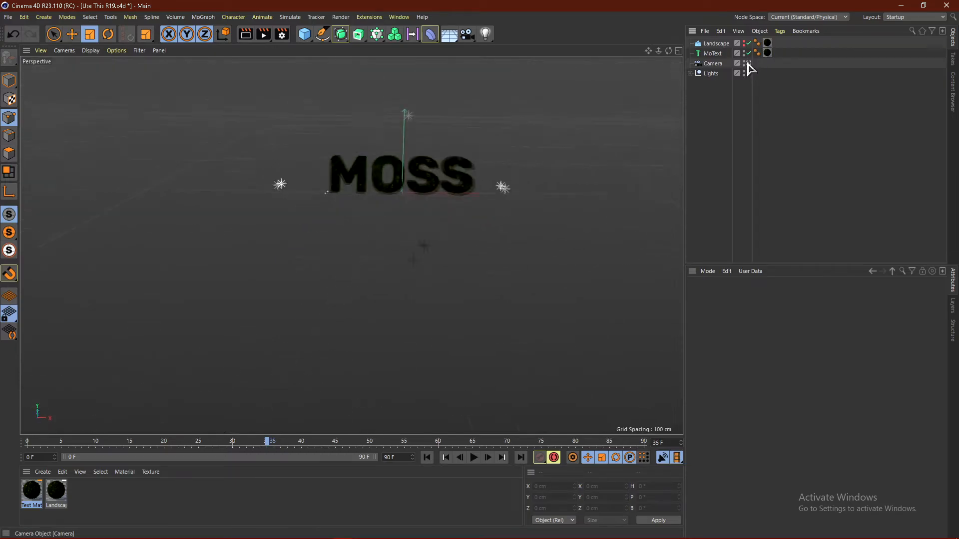
# Add a Protection tag to the camera and start a render preview of the MOSS text.
pyautogui.click(712, 63)
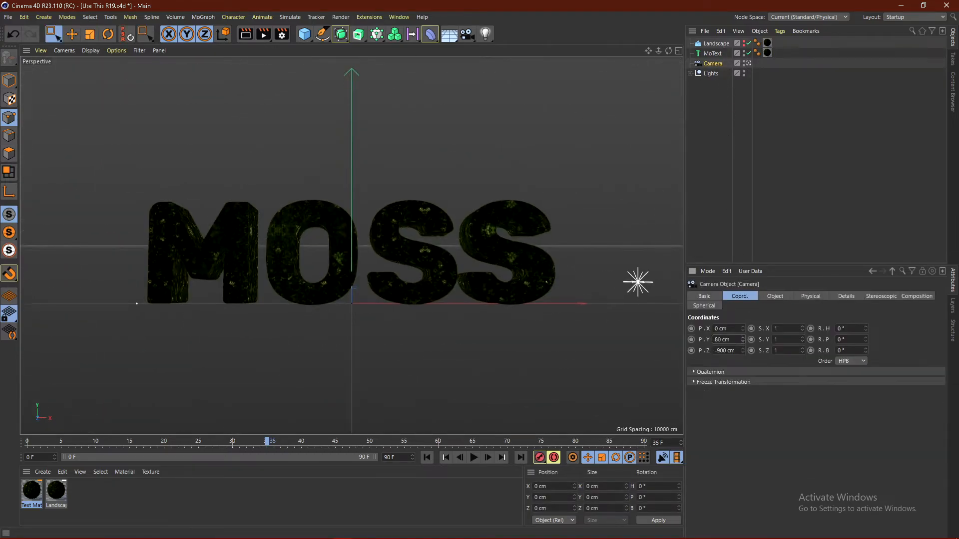
pyautogui.rightClick(711, 63)
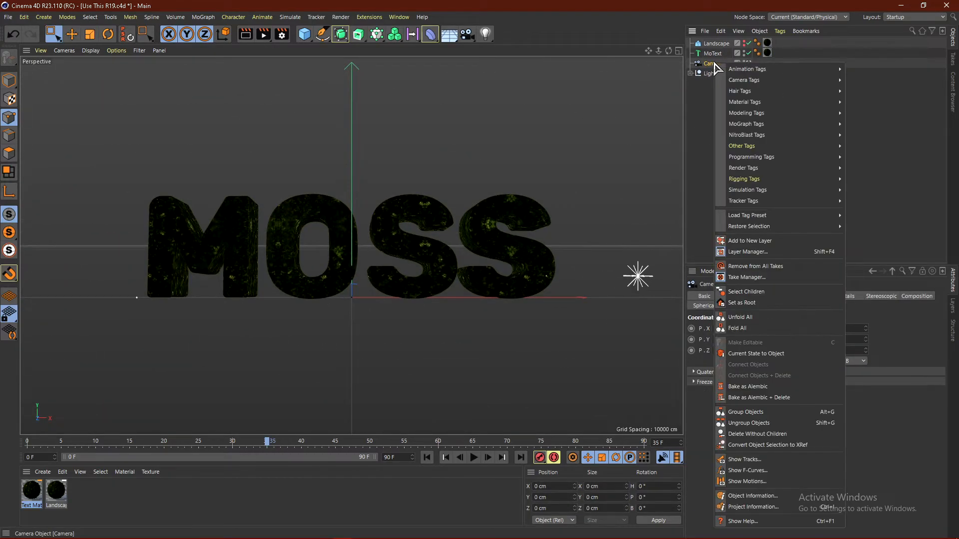
pyautogui.moveTo(744, 179)
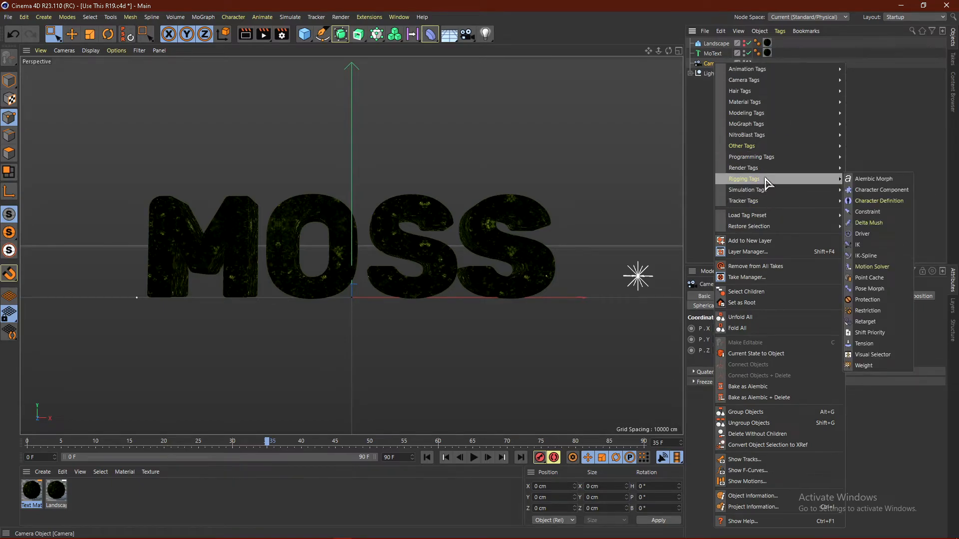
pyautogui.click(868, 300)
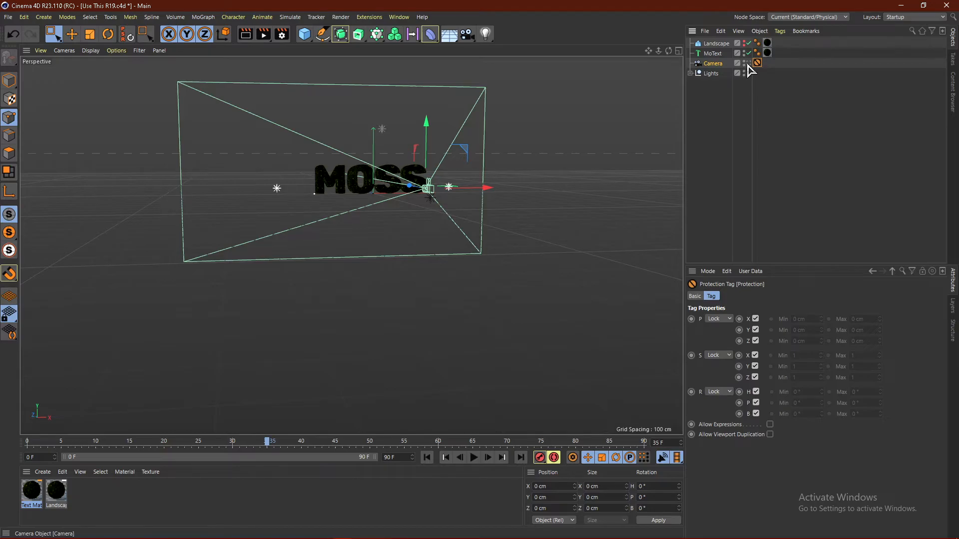
pyautogui.click(245, 35)
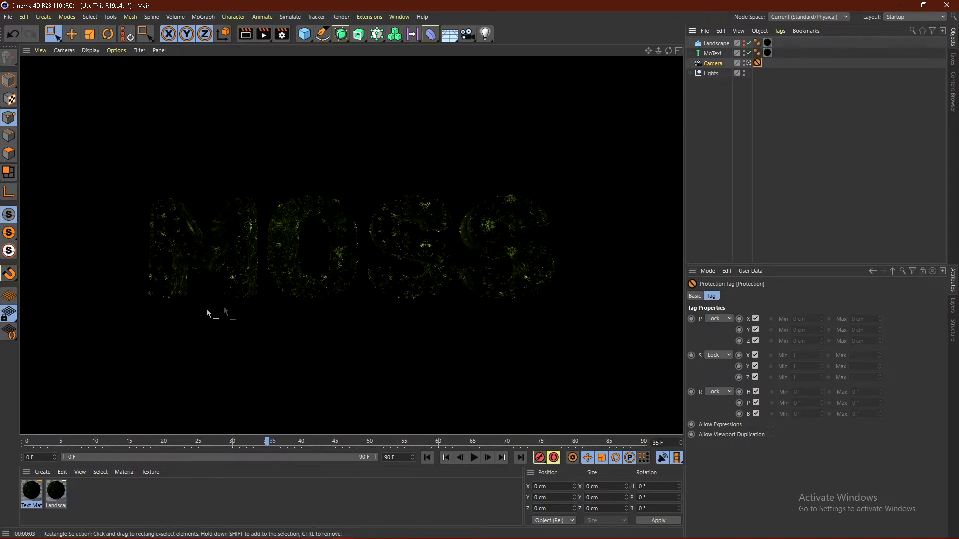
pyautogui.moveTo(383, 207)
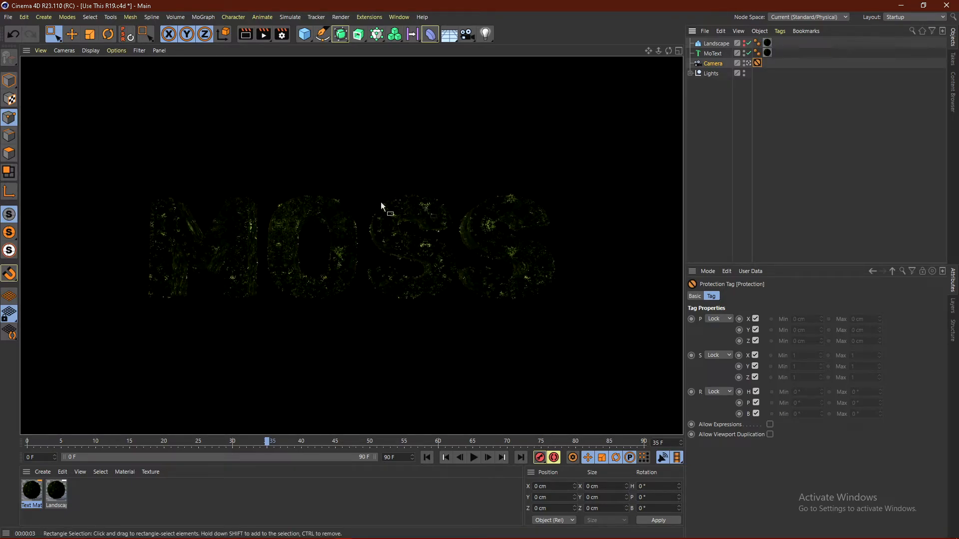
pyautogui.moveTo(257, 286)
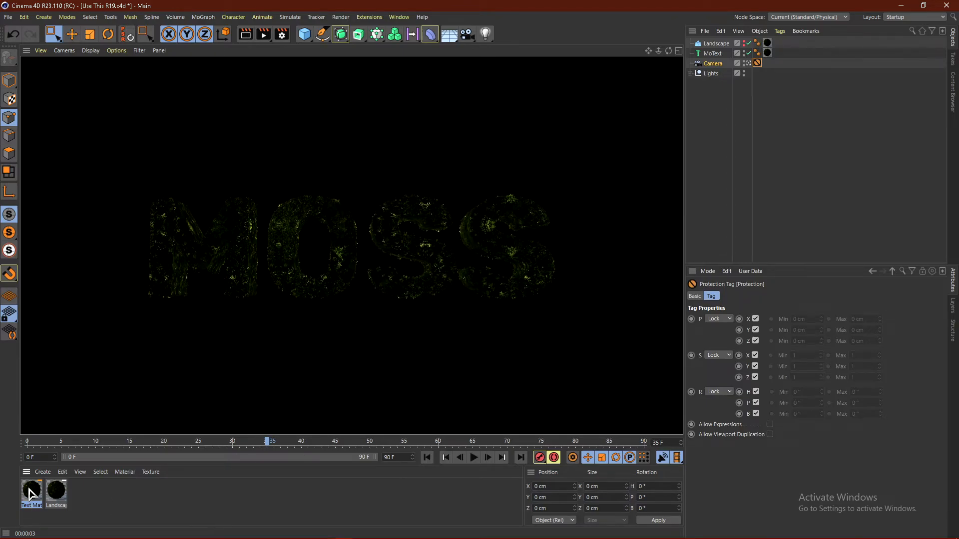
# Open Text Material and set its Luminance Mix Strength to 76%.
pyautogui.doubleClick(31, 491)
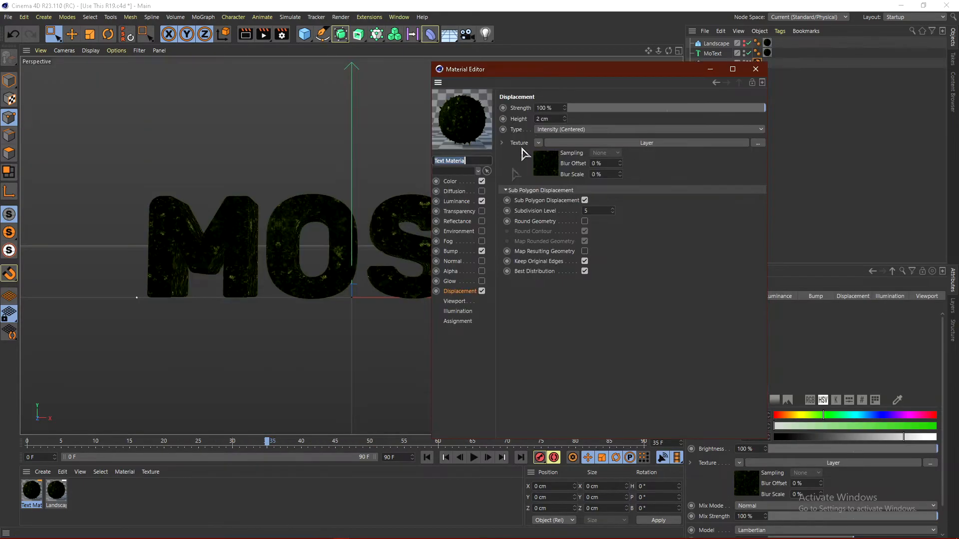
pyautogui.click(456, 201)
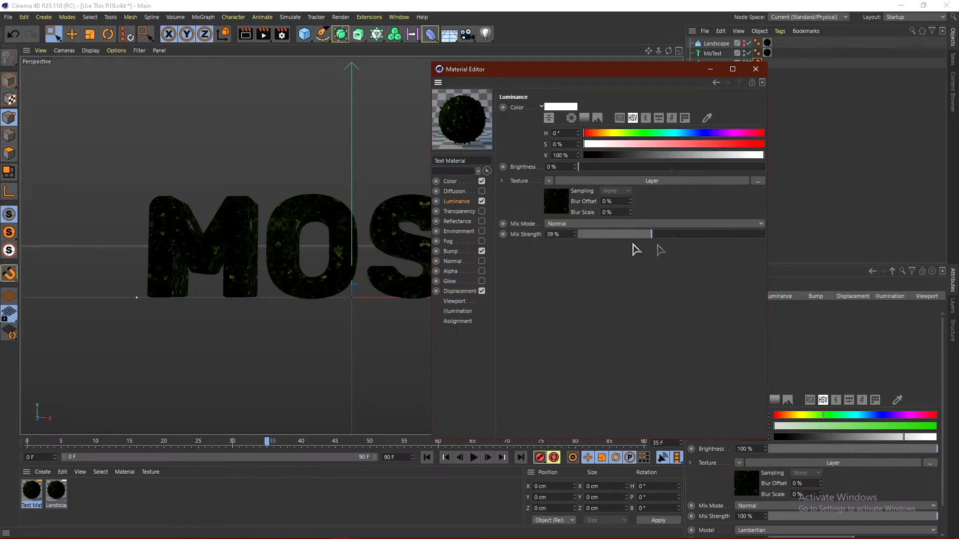
pyautogui.moveTo(614, 235); pyautogui.dragTo(582, 234)
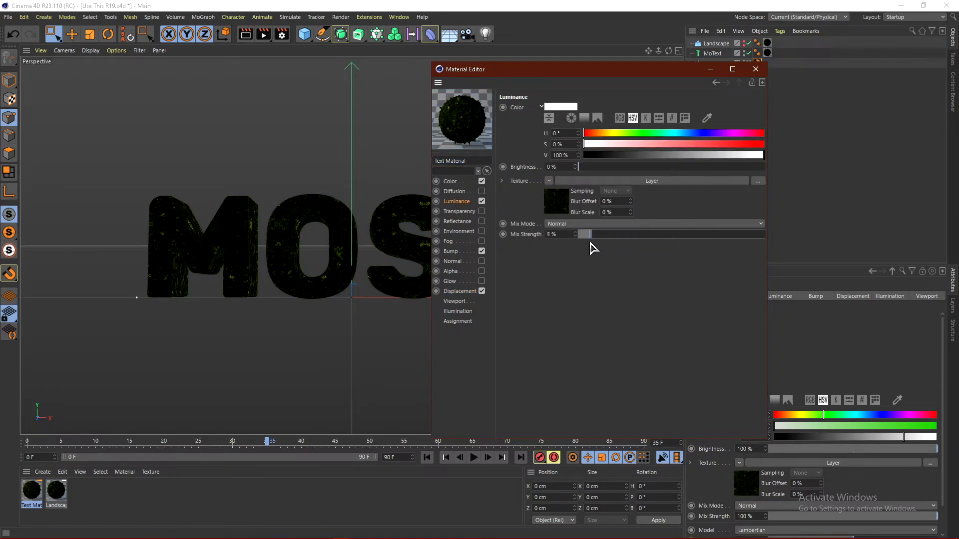
pyautogui.moveTo(583, 234); pyautogui.dragTo(728, 234)
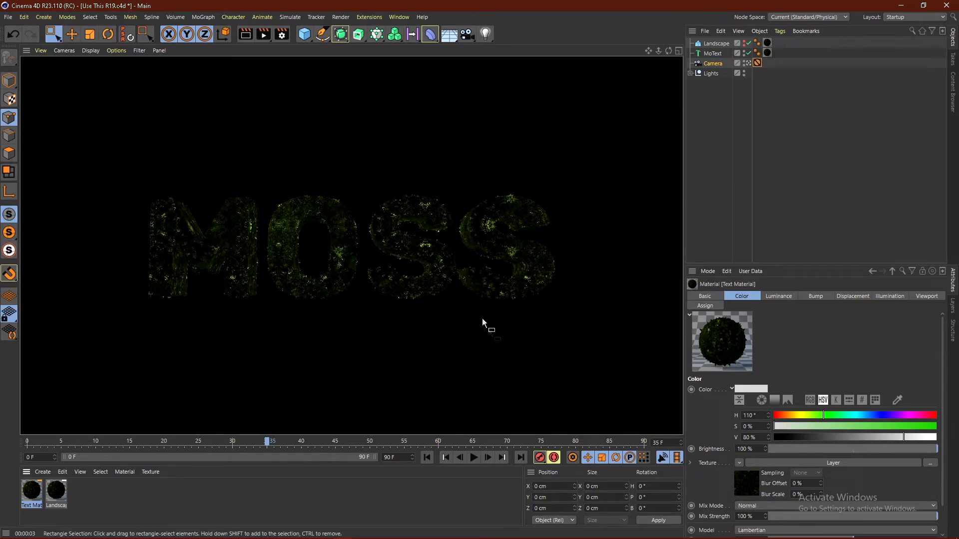
pyautogui.moveTo(707, 264)
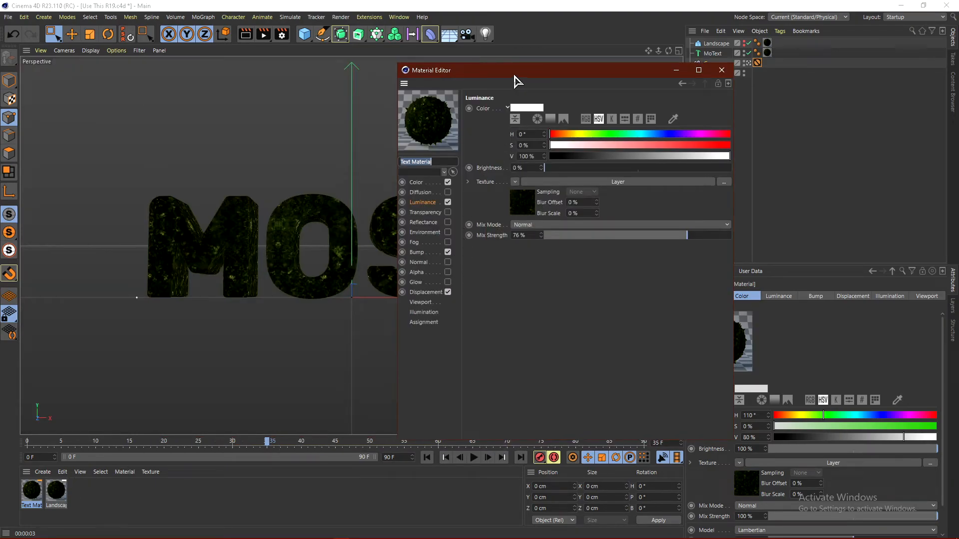
pyautogui.click(429, 292)
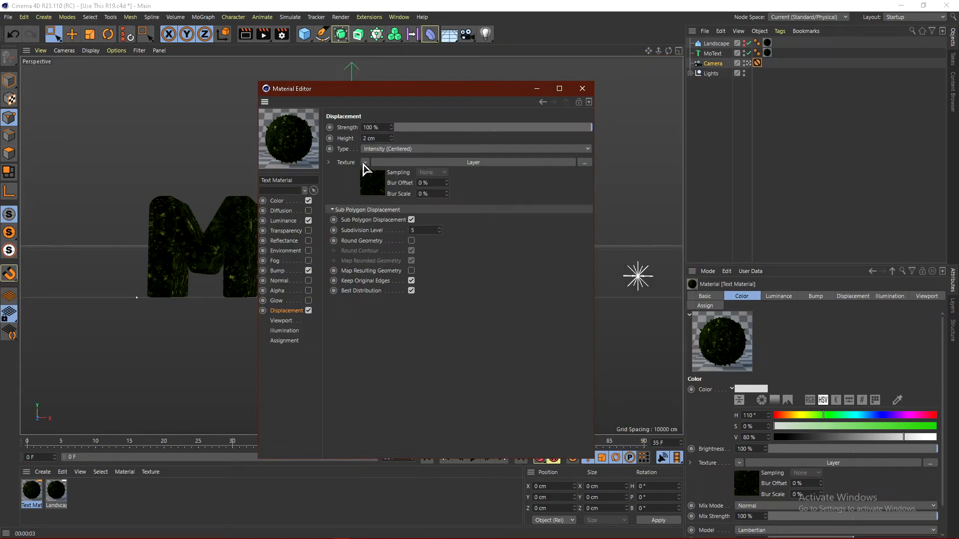
# Use an Electric noise shader for displacement, adjust its contrast, and close the editor.
pyautogui.click(365, 162)
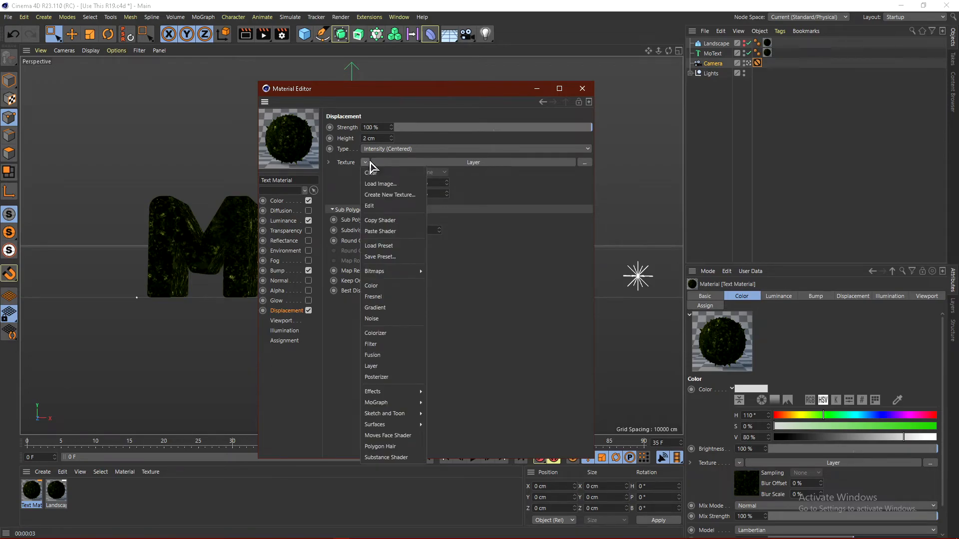
pyautogui.click(371, 319)
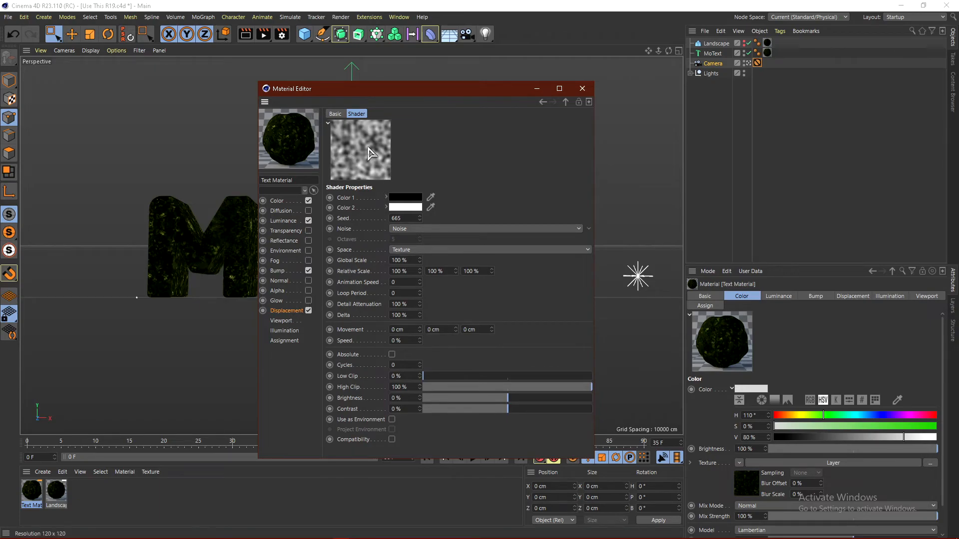
pyautogui.click(543, 102)
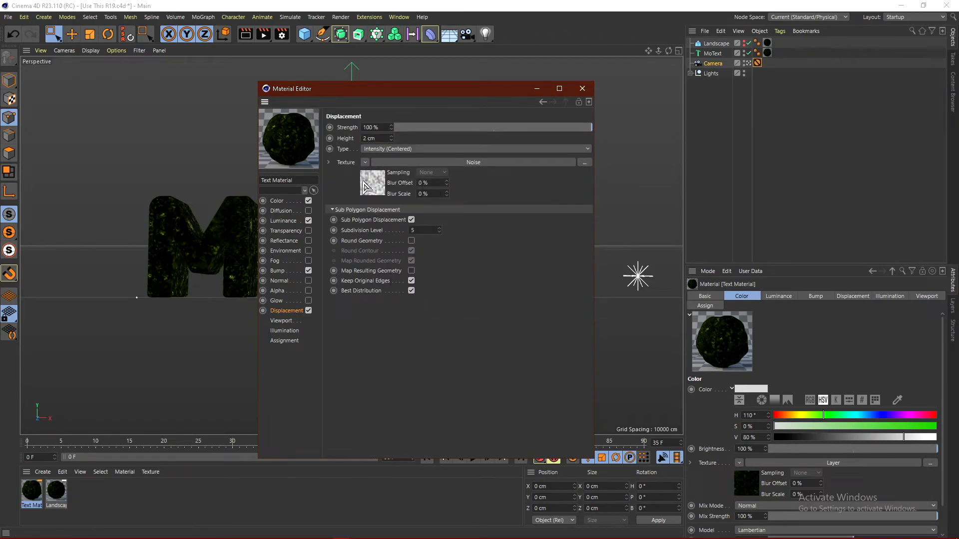
pyautogui.click(371, 182)
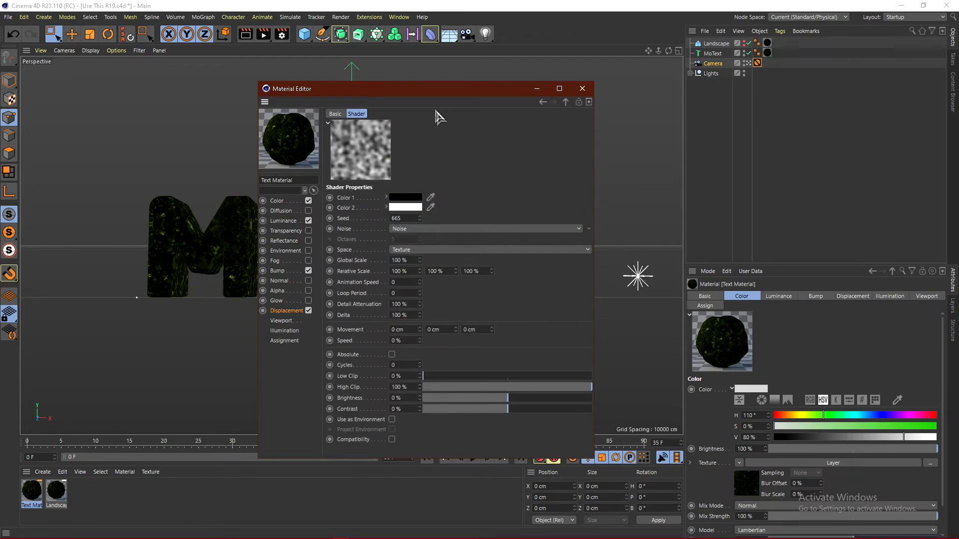
pyautogui.click(489, 229)
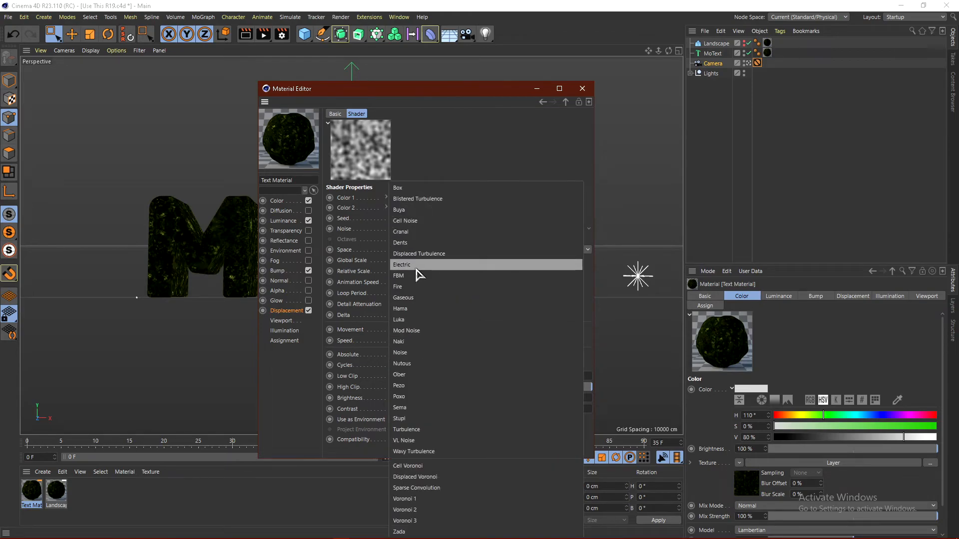
pyautogui.click(402, 264)
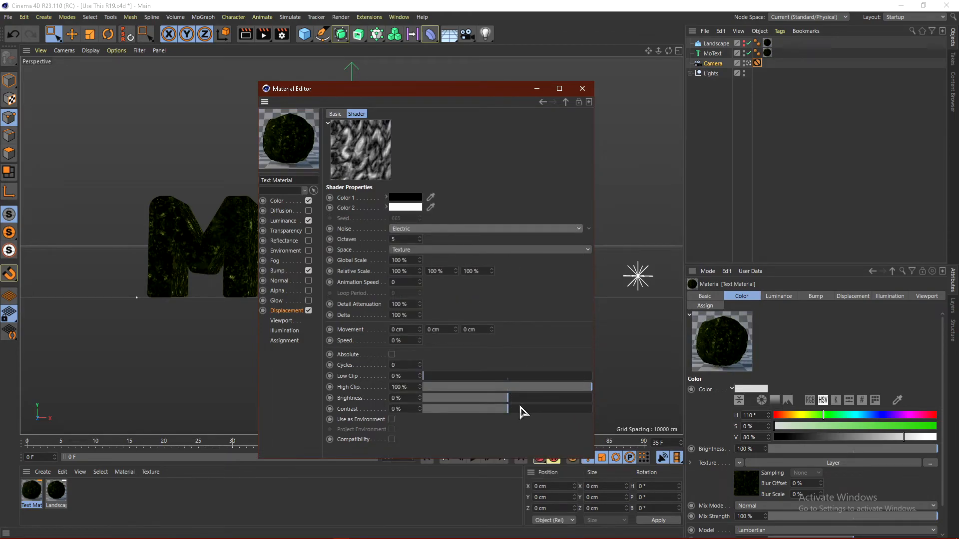
pyautogui.moveTo(409, 409); pyautogui.dragTo(507, 409)
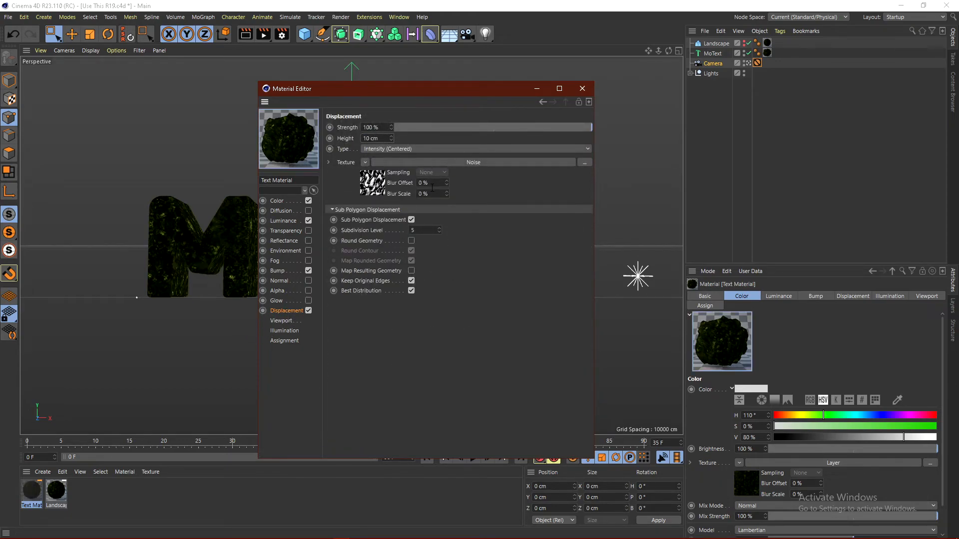
pyautogui.click(581, 89)
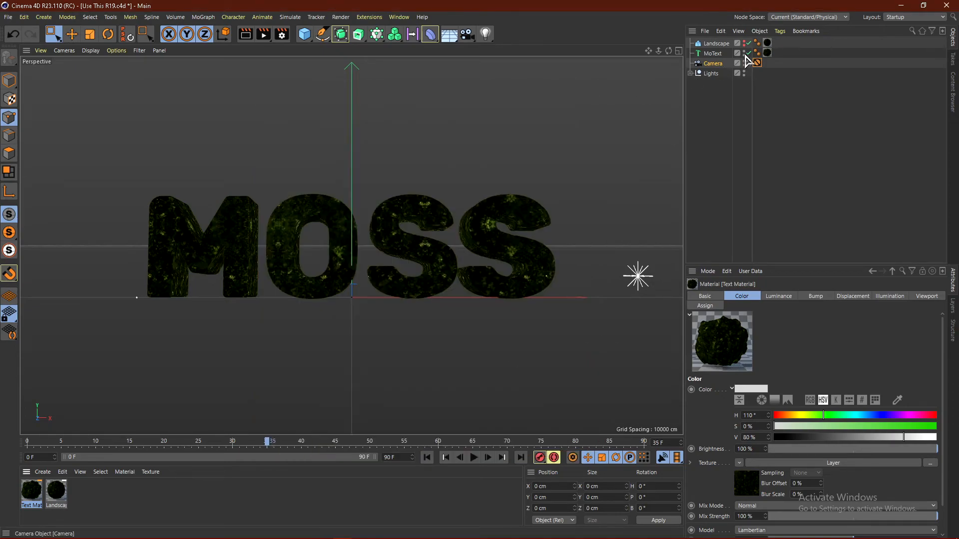
# Unhide the Landscape, select its moss material tag, and remove the MoText object.
pyautogui.click(714, 42)
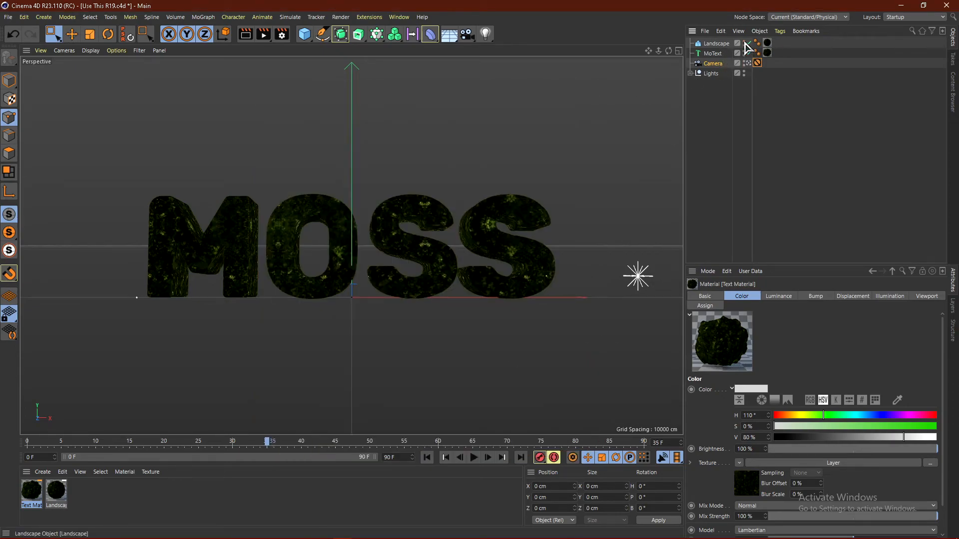
pyautogui.click(737, 43)
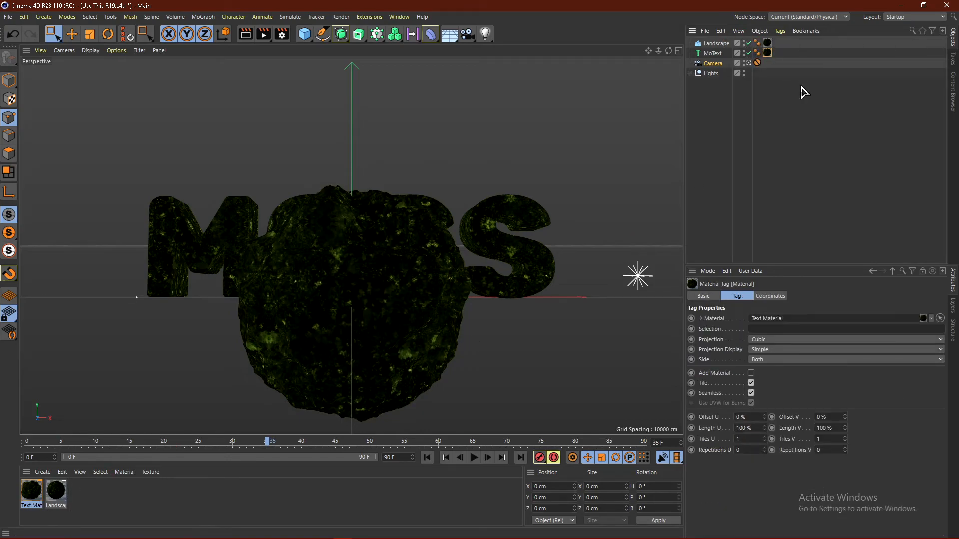
pyautogui.click(711, 53)
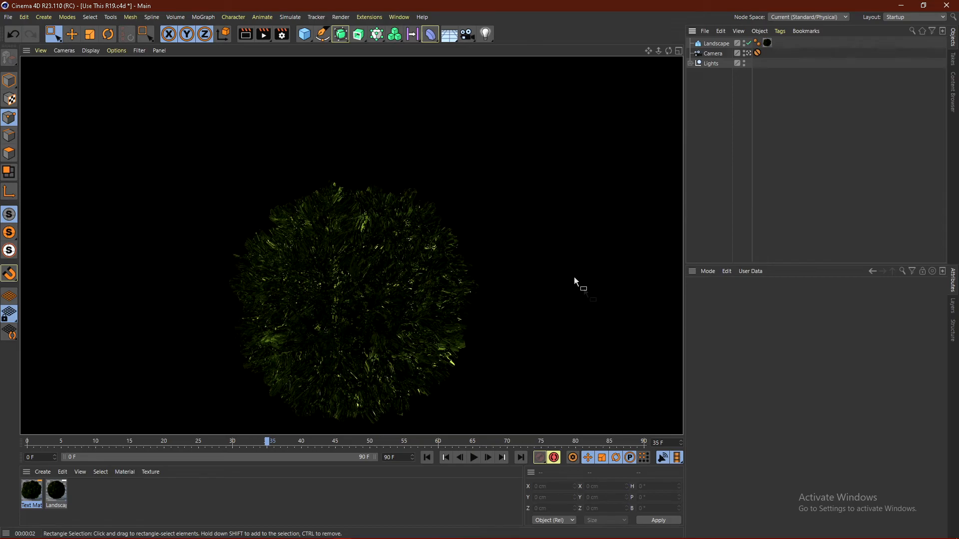
pyautogui.moveTo(444, 211)
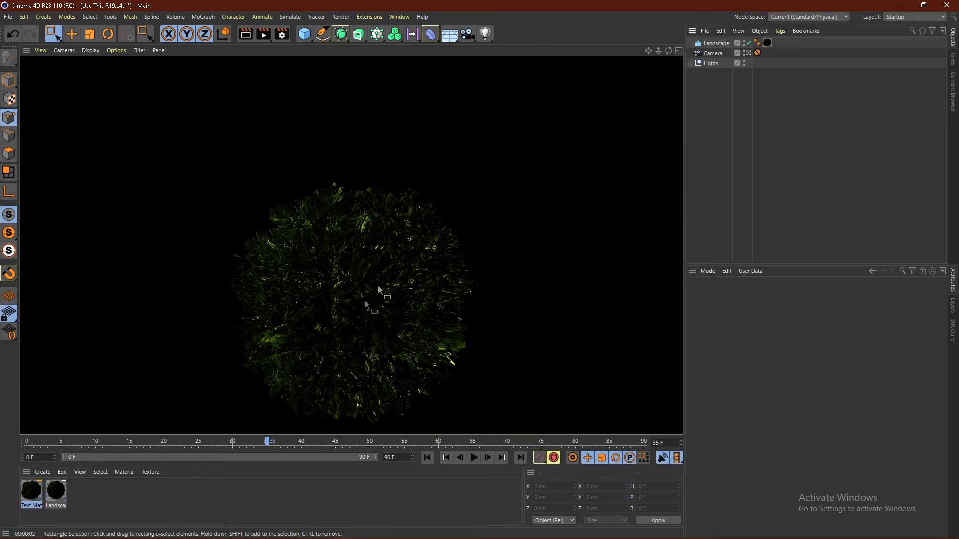
pyautogui.moveTo(444, 258)
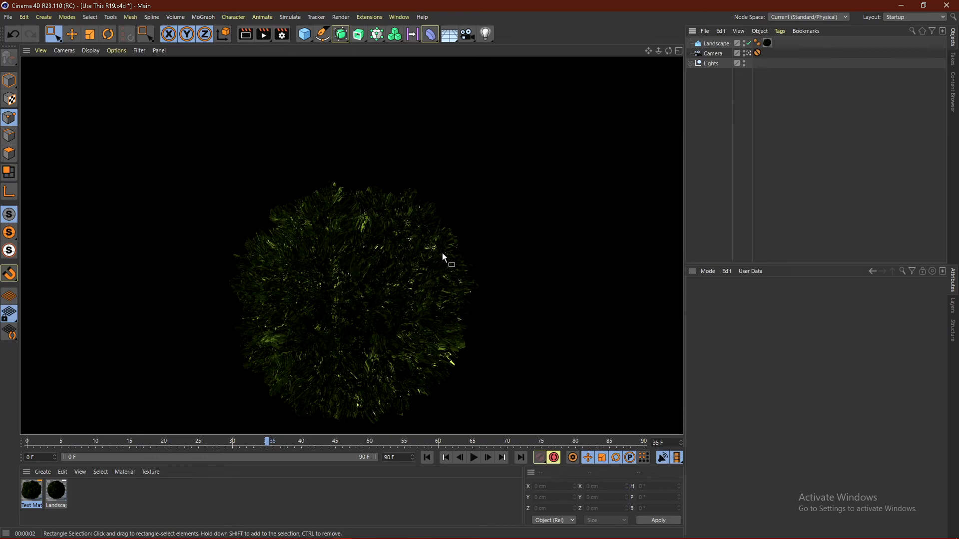